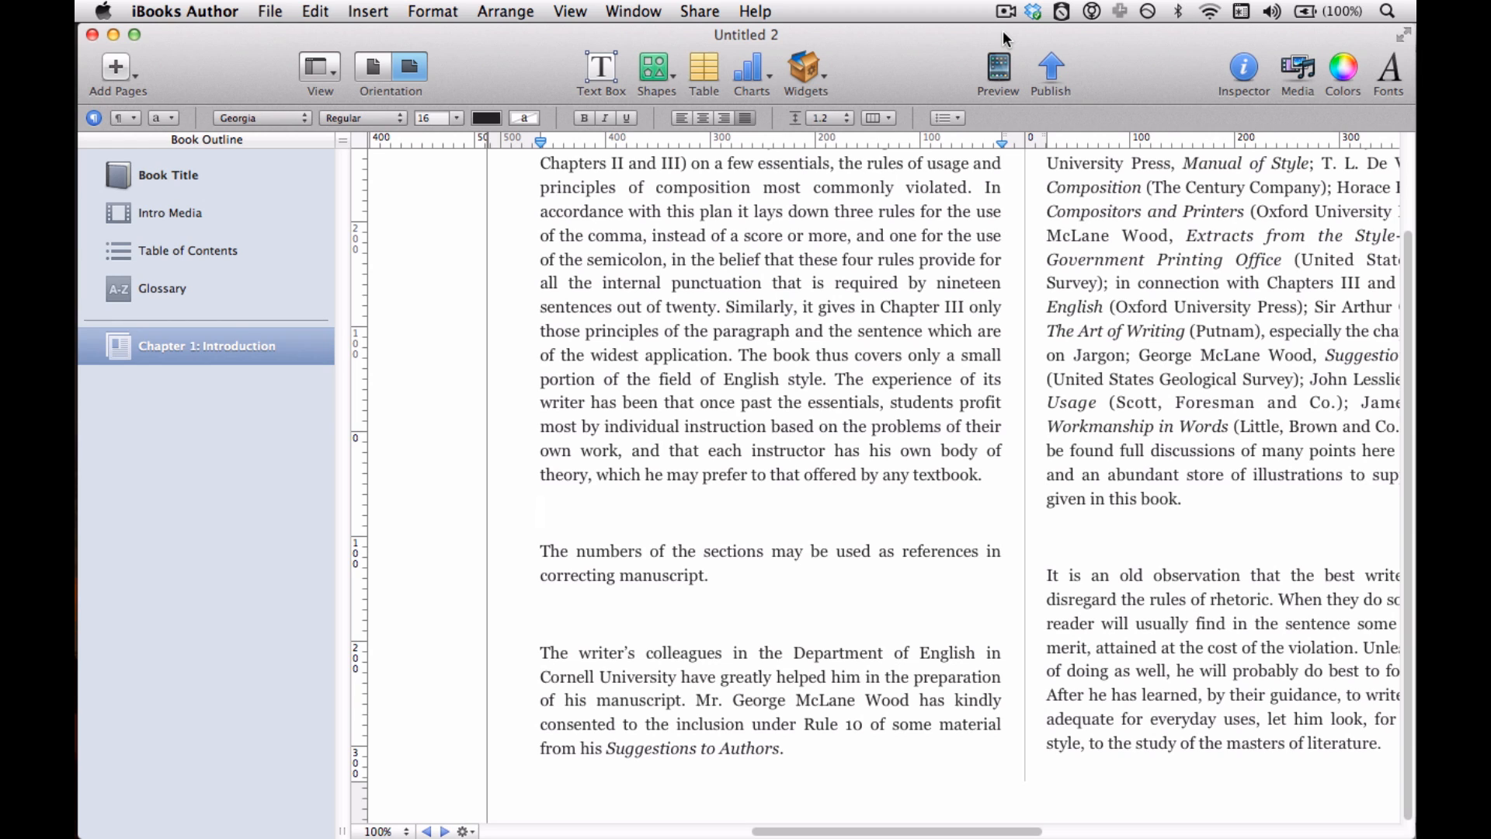
# Place the cursor on the blank line after Chapter 1's first paragraph and browse the menus for media options
pyautogui.click(541, 511)
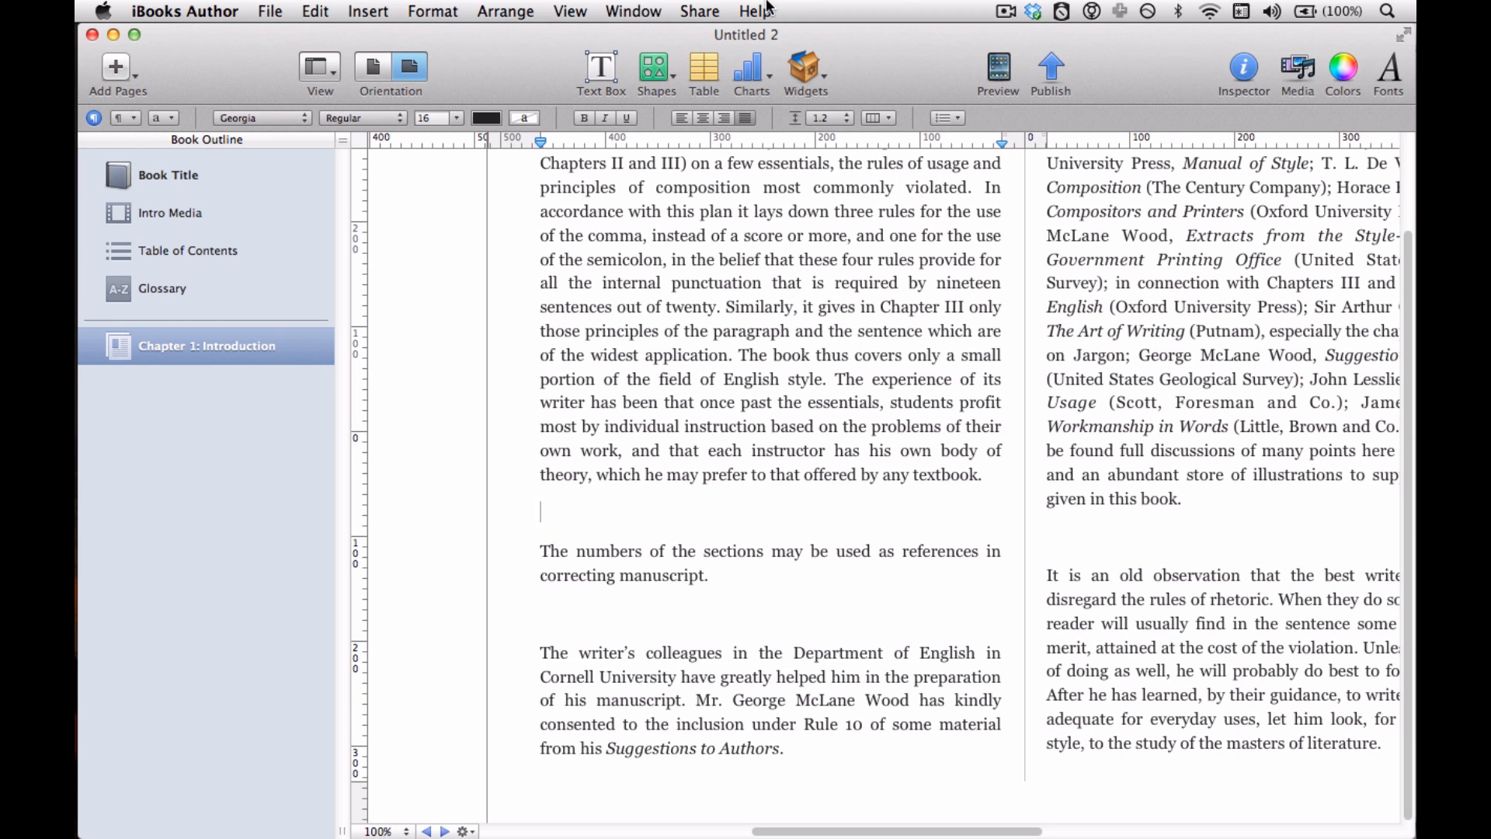
pyautogui.moveTo(357, 10)
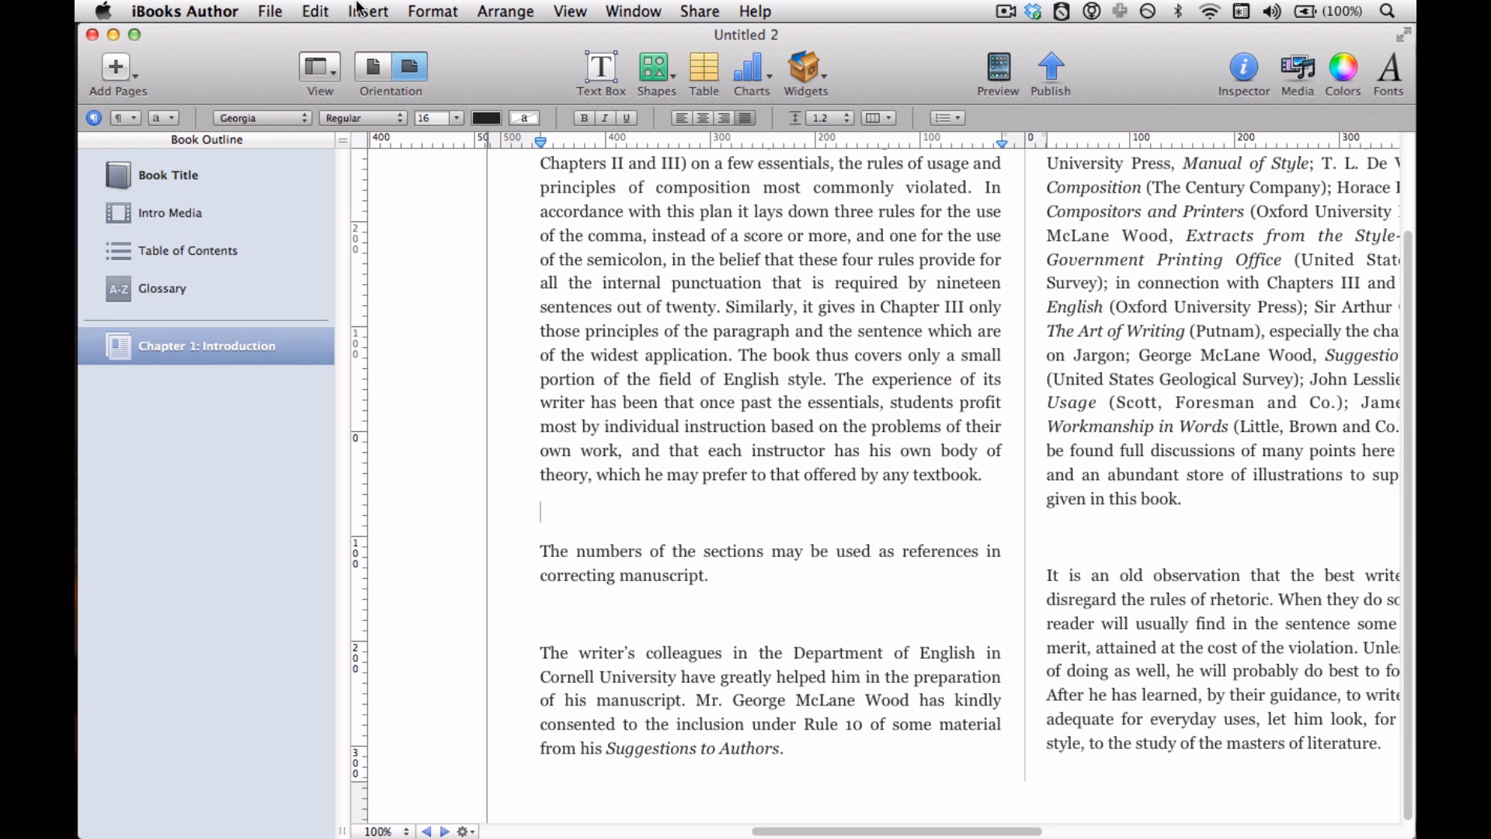
pyautogui.click(568, 10)
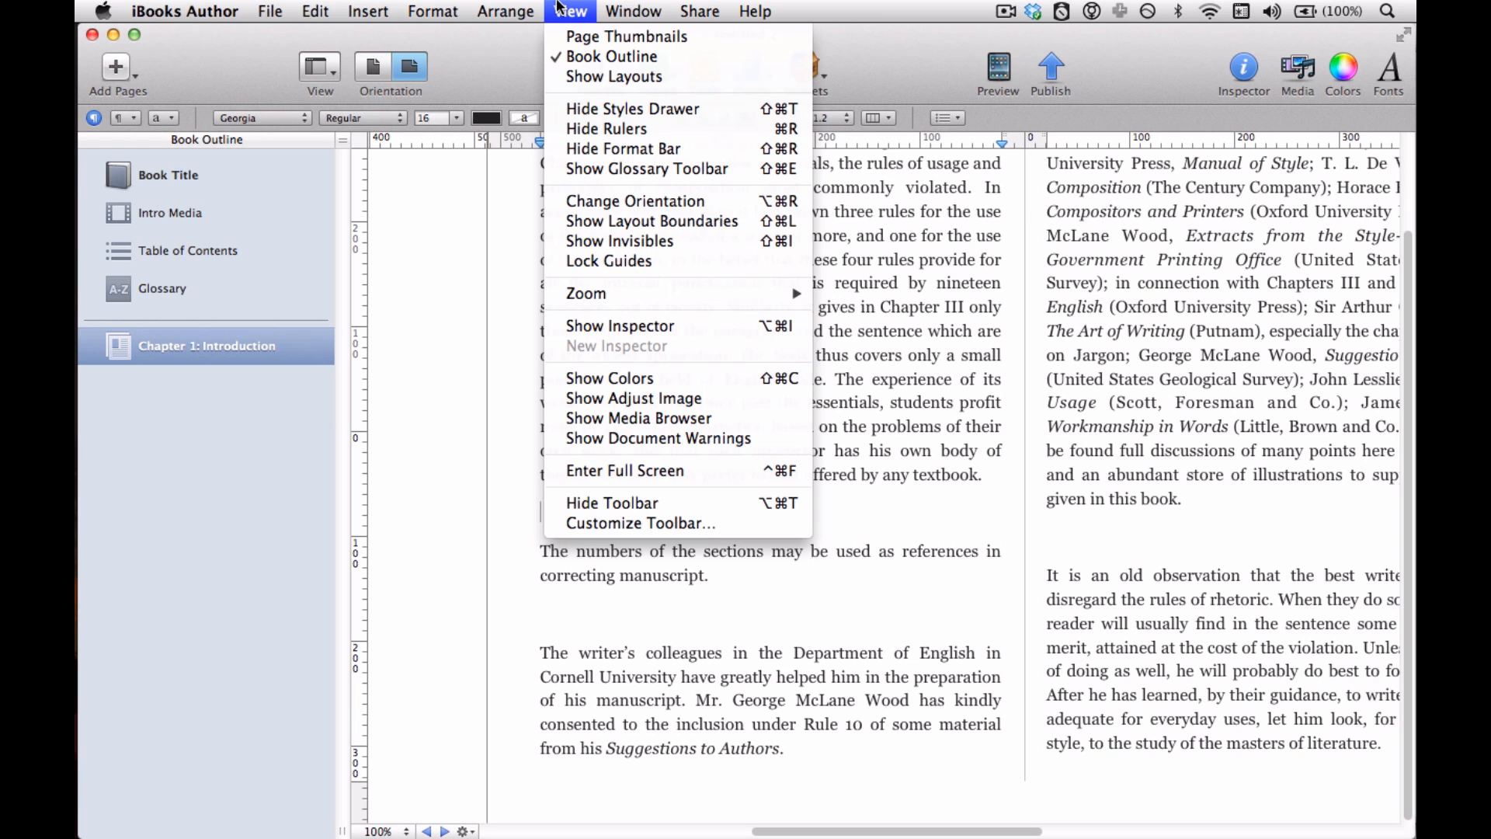
pyautogui.click(639, 418)
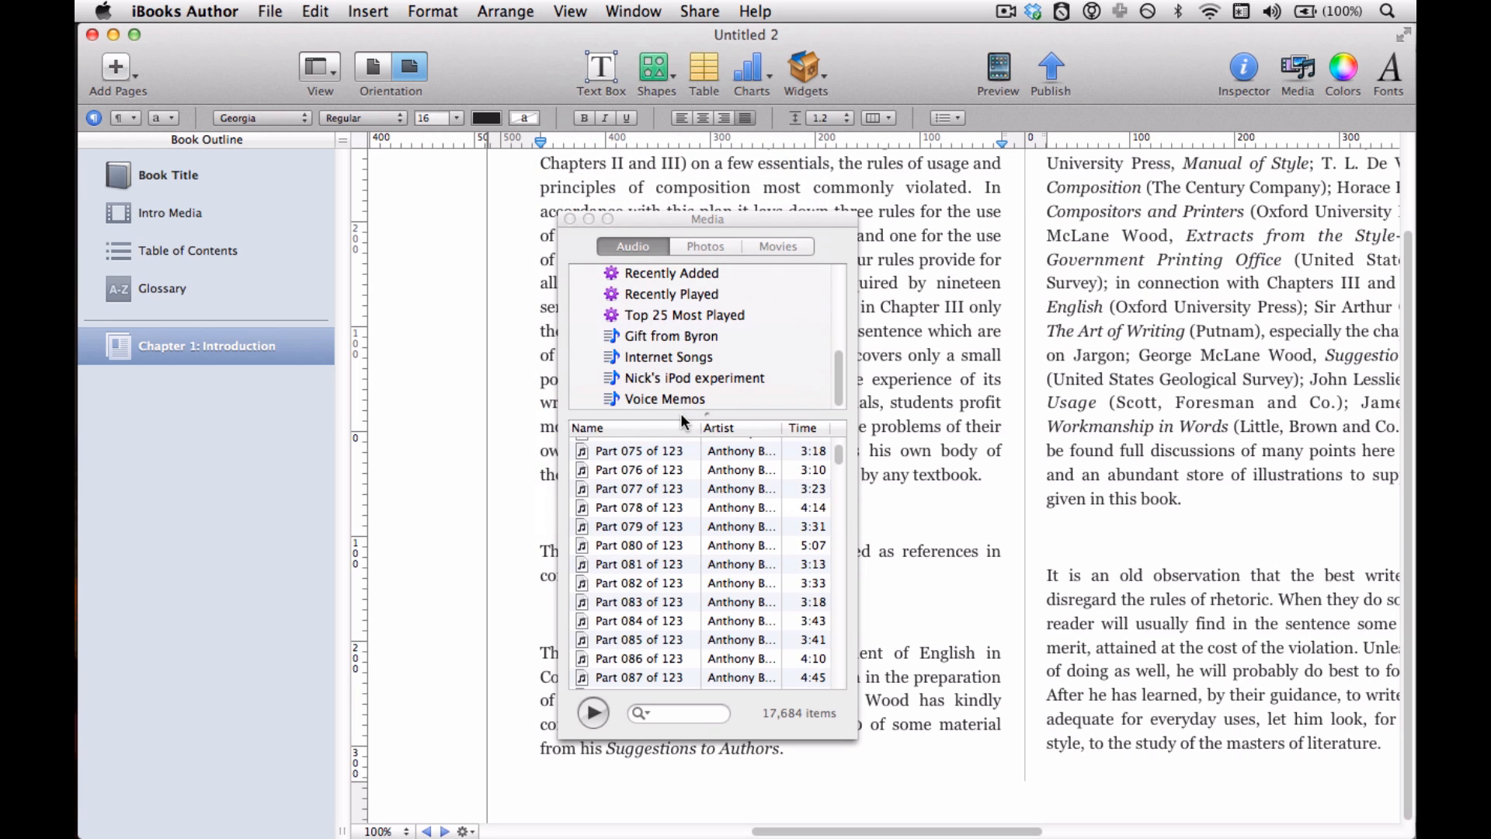
pyautogui.moveTo(654, 262)
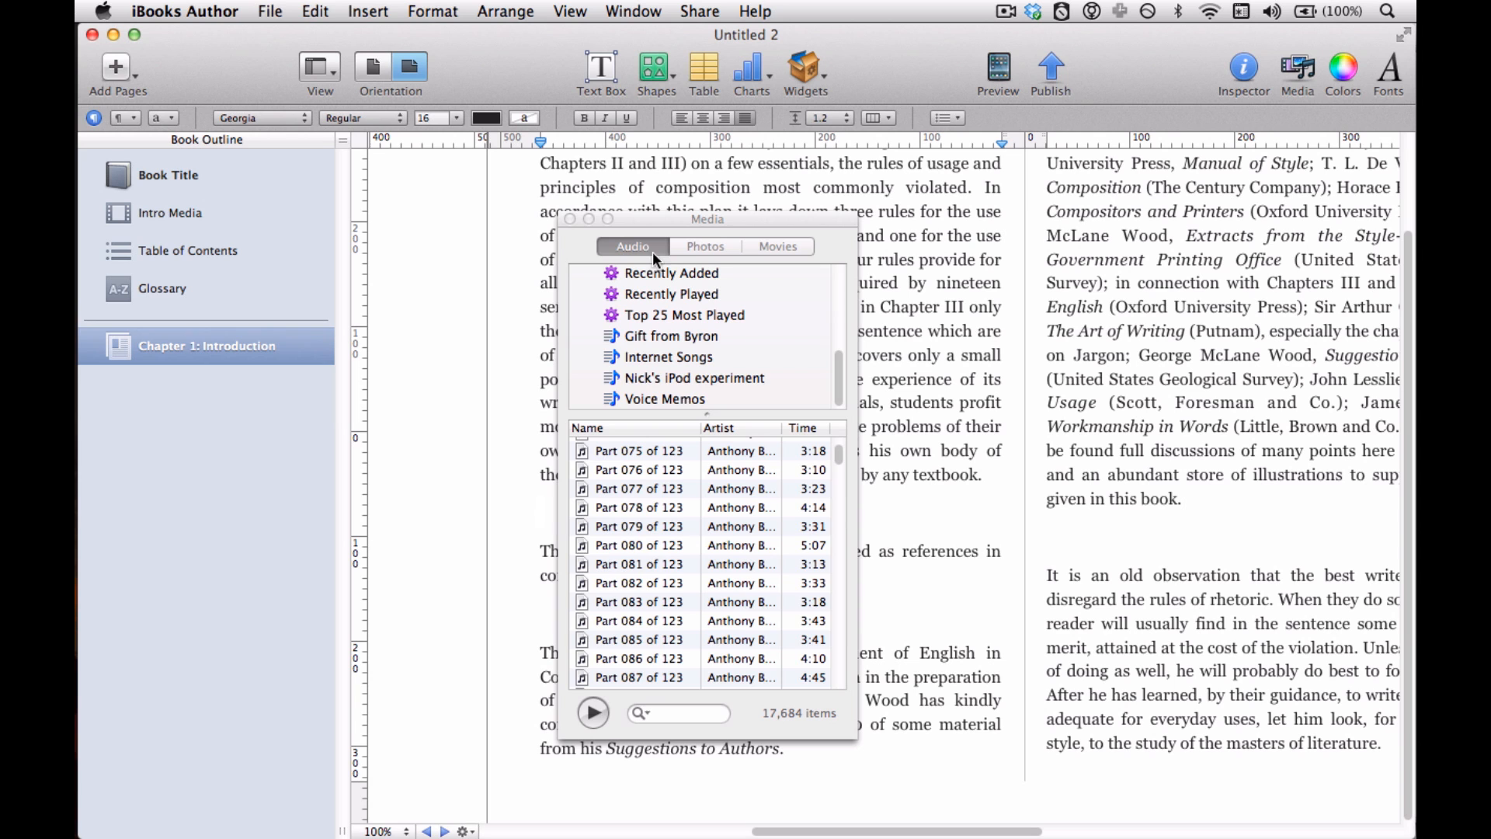
pyautogui.scroll(3)
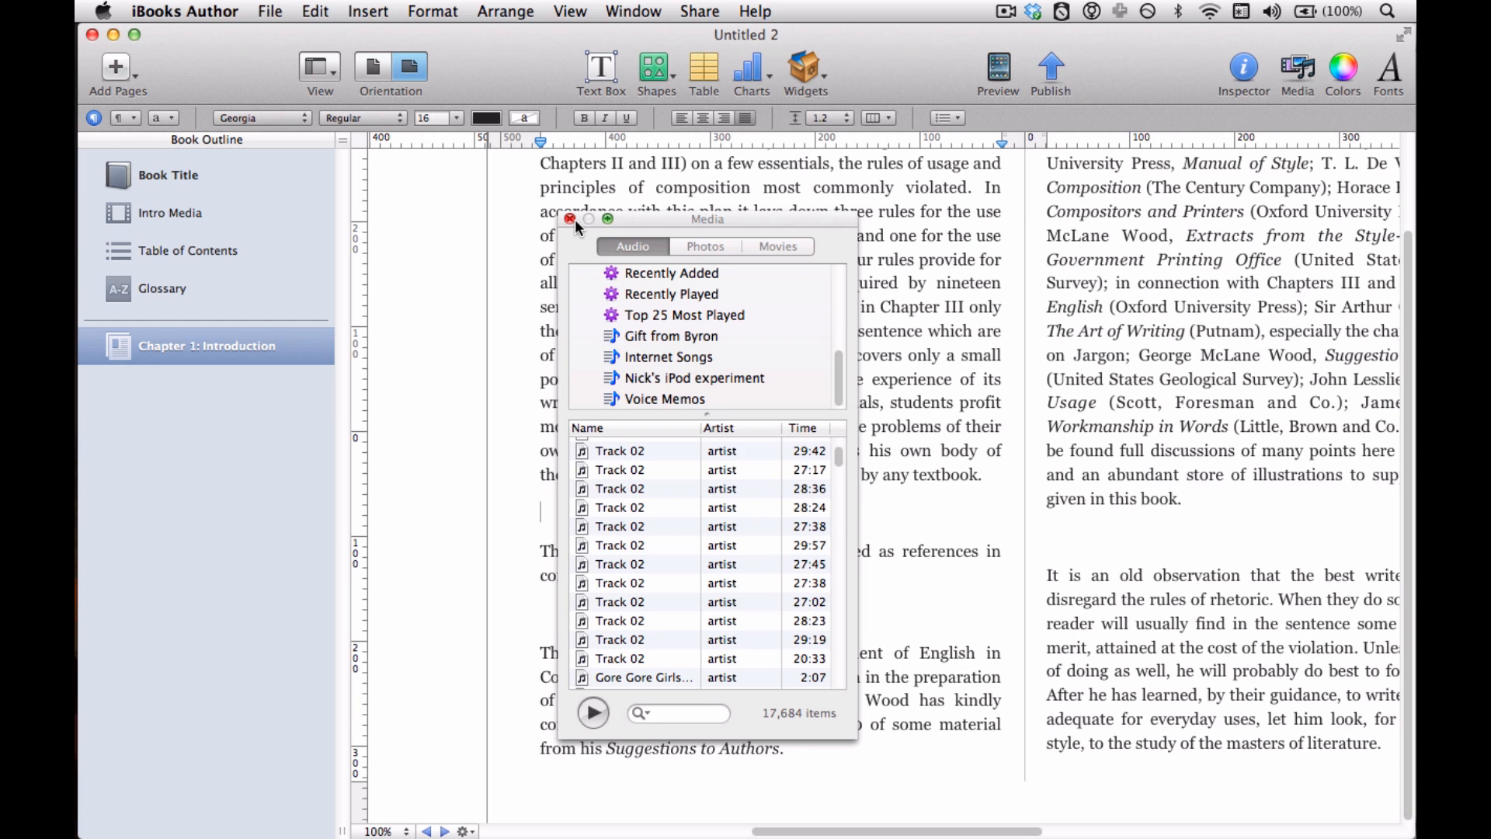
pyautogui.click(569, 219)
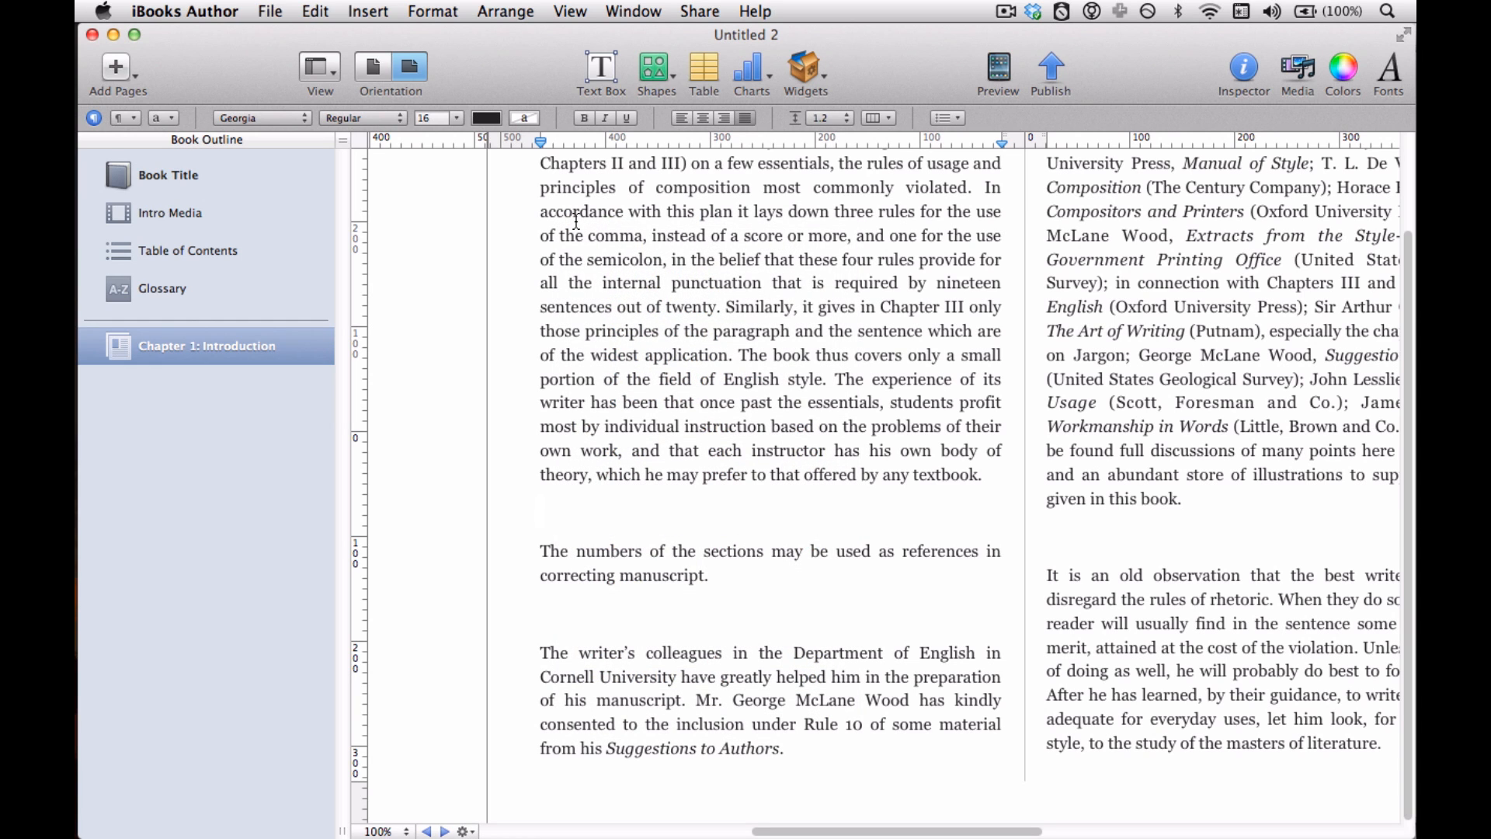
pyautogui.click(540, 512)
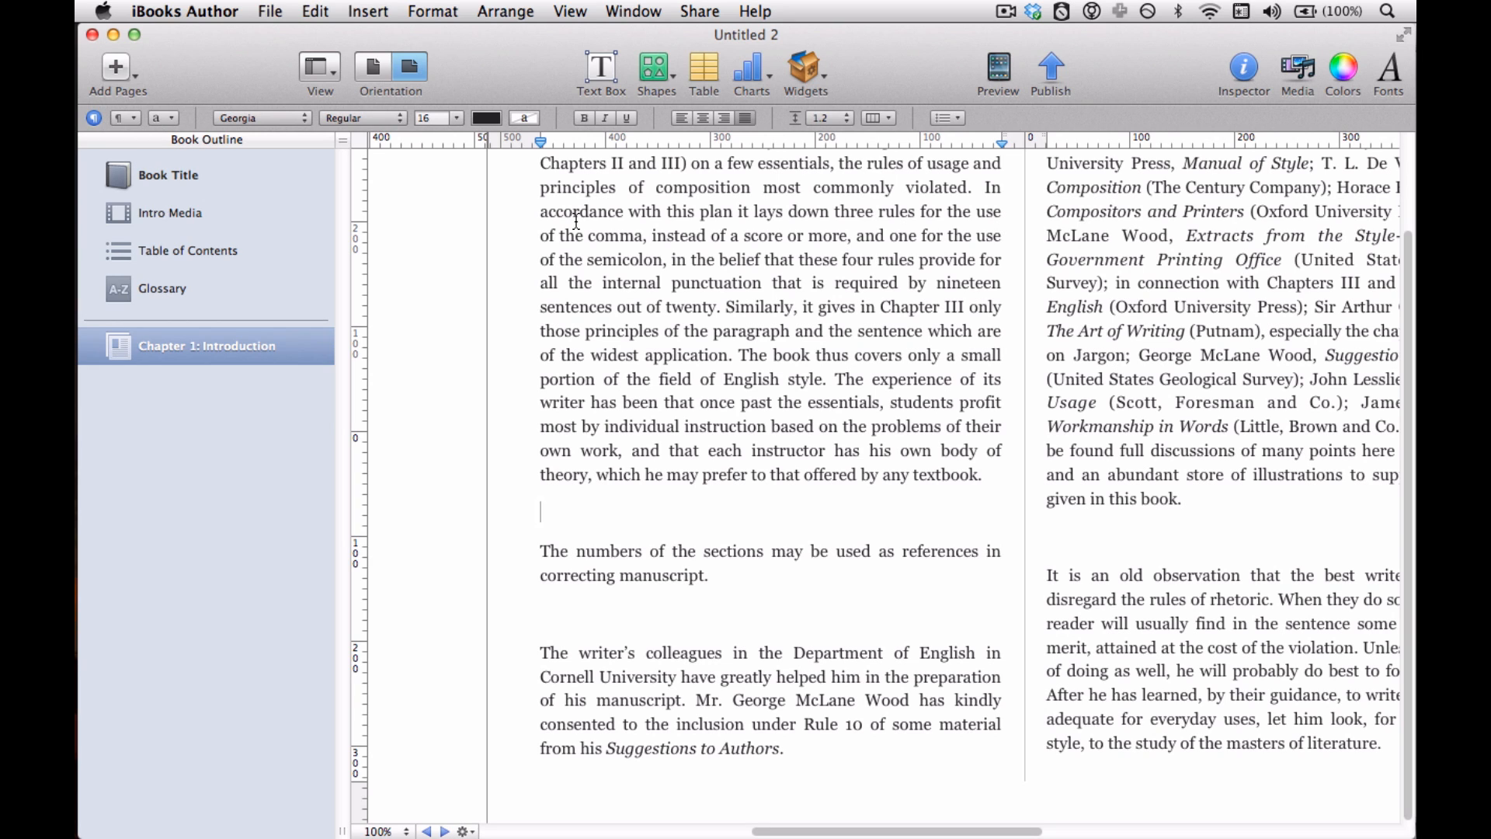
pyautogui.click(541, 511)
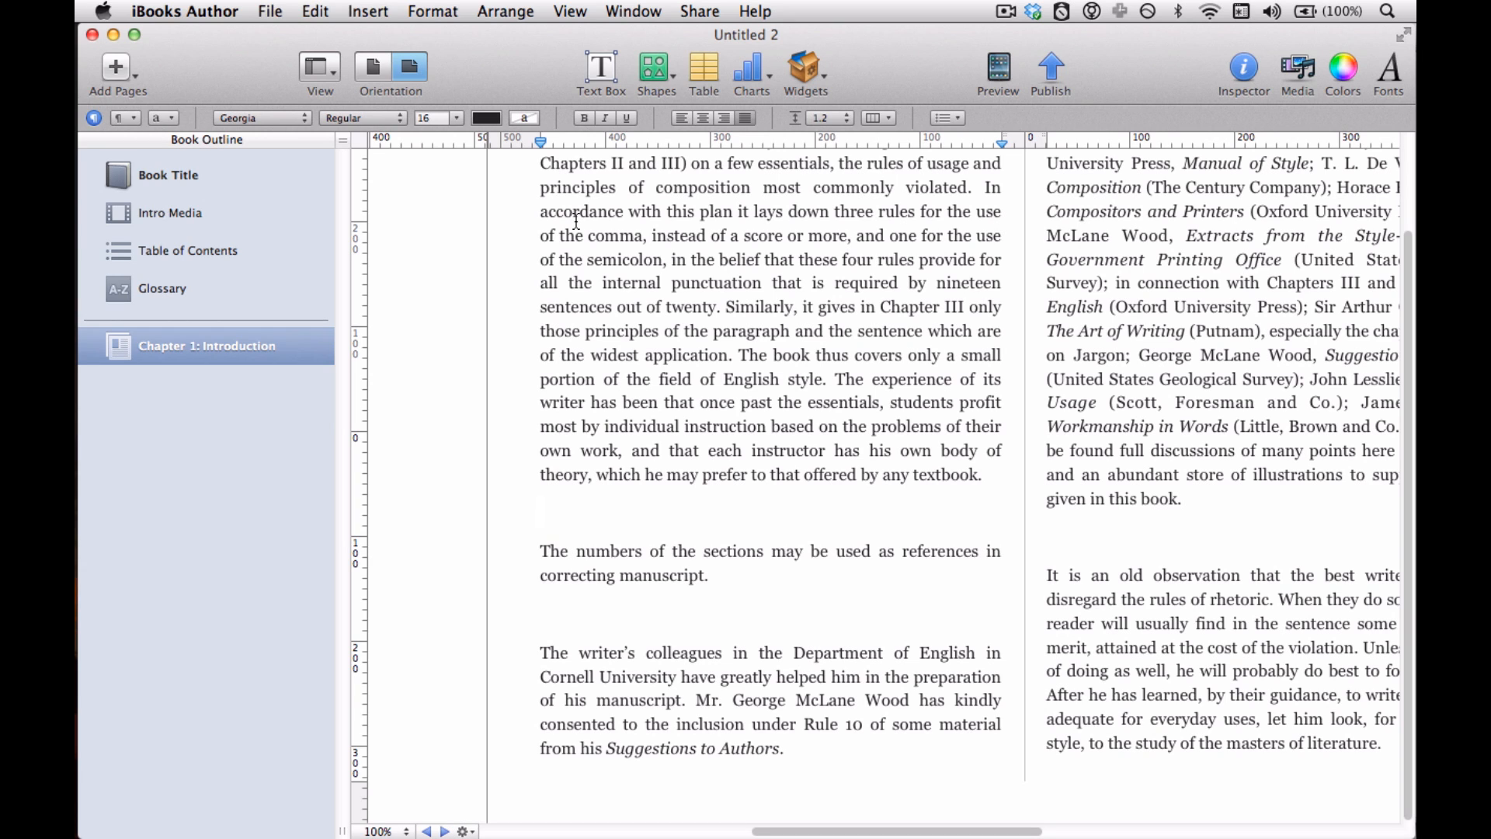
pyautogui.click(541, 511)
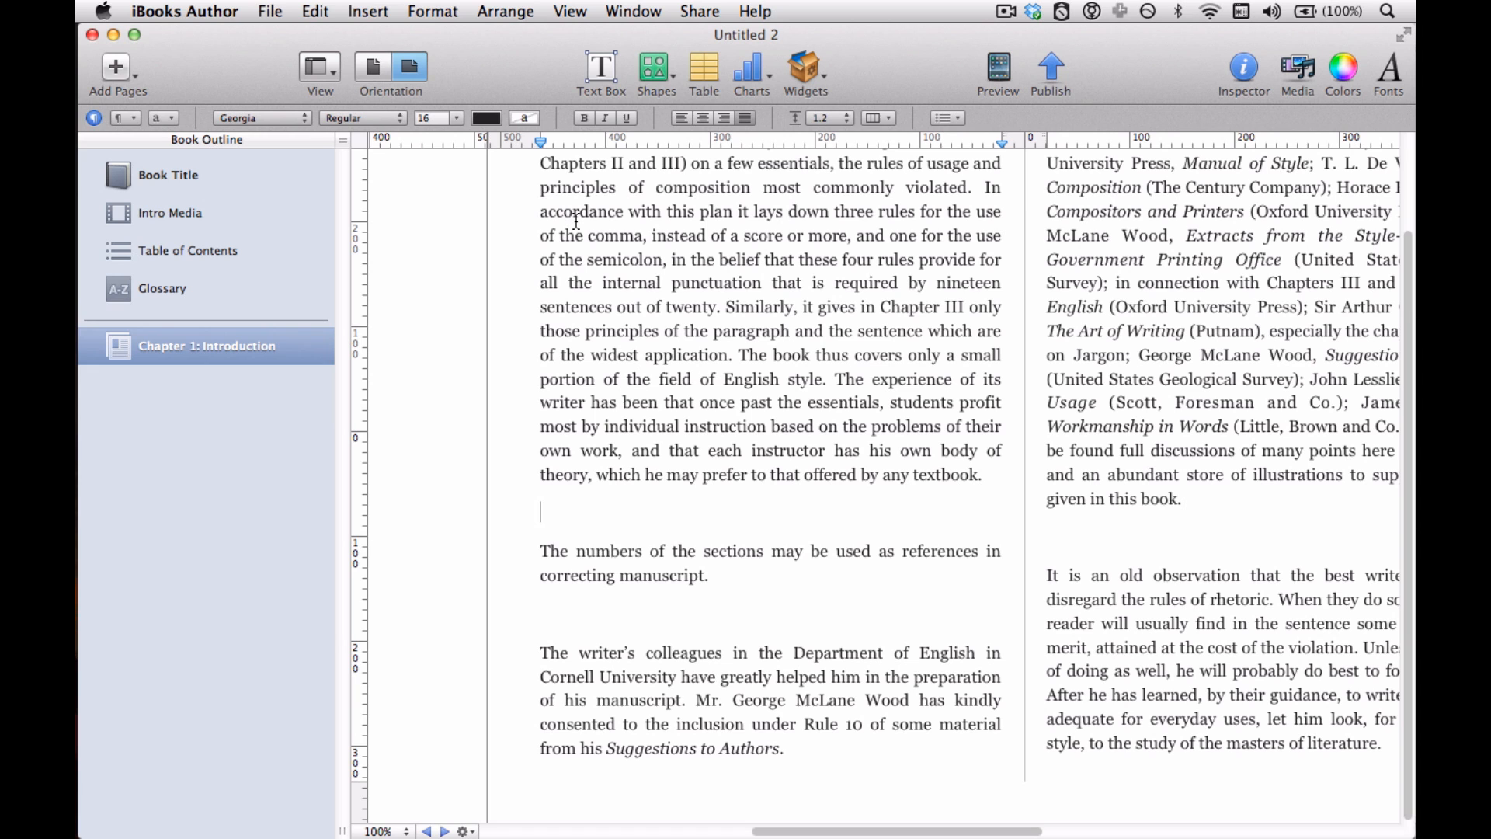
pyautogui.click(541, 510)
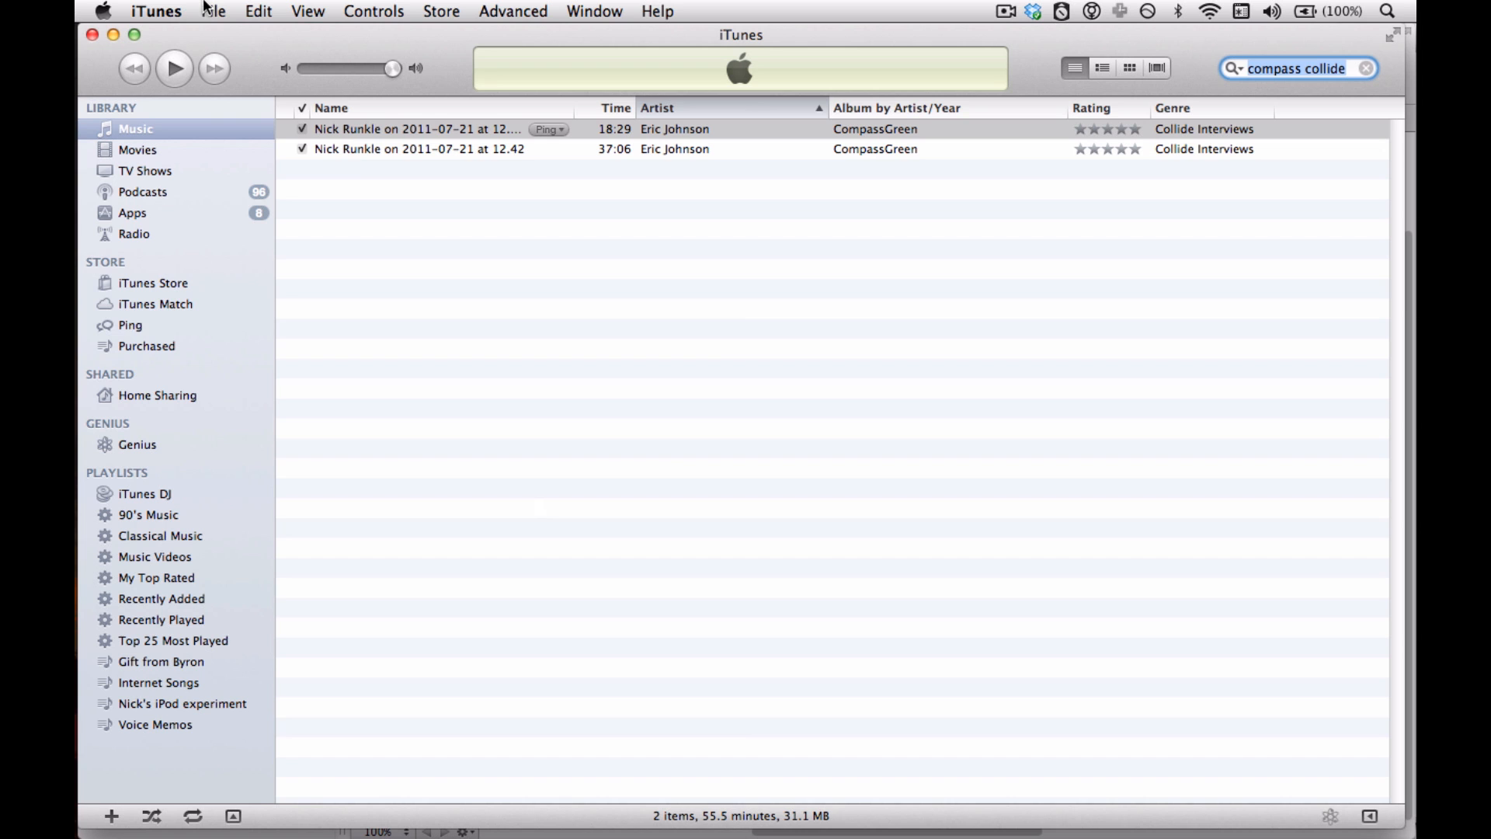
# Open iTunes' General Preferences window from the iTunes menu
pyautogui.click(156, 10)
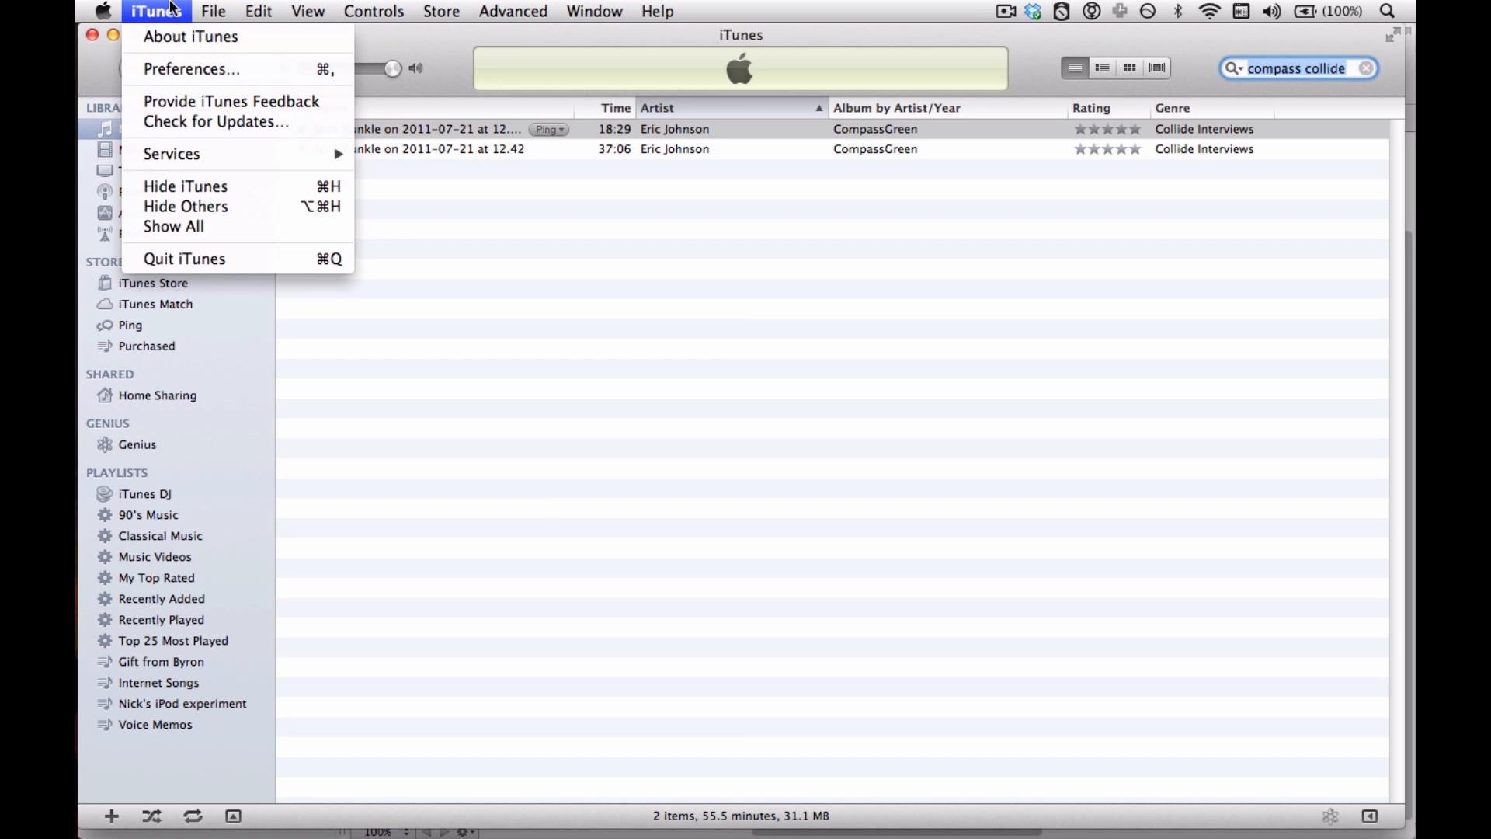
pyautogui.click(191, 68)
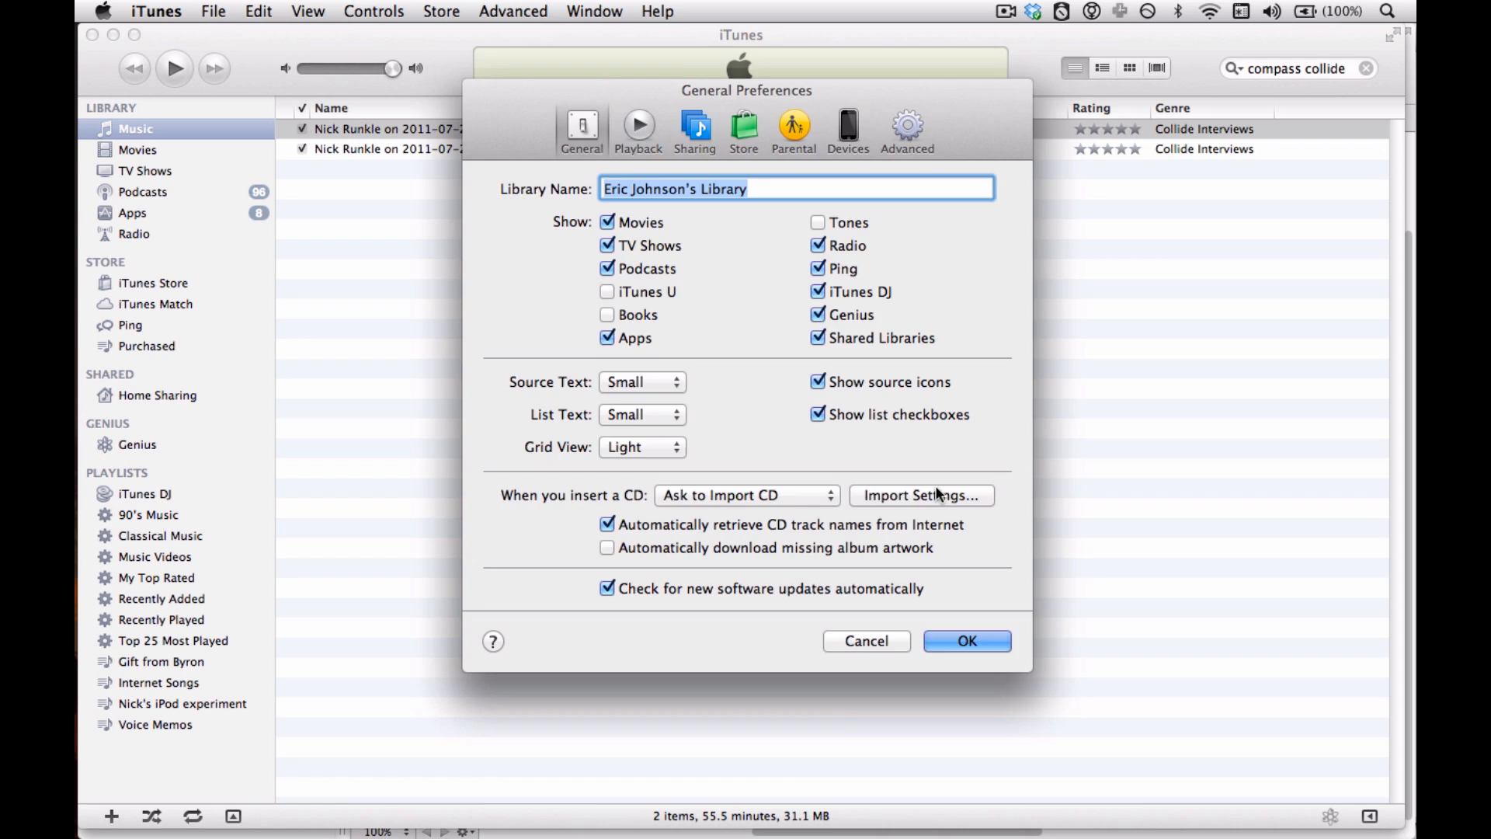
# Keep the import settings at AAC Encoder with the iTunes Plus preset and confirm
pyautogui.click(920, 494)
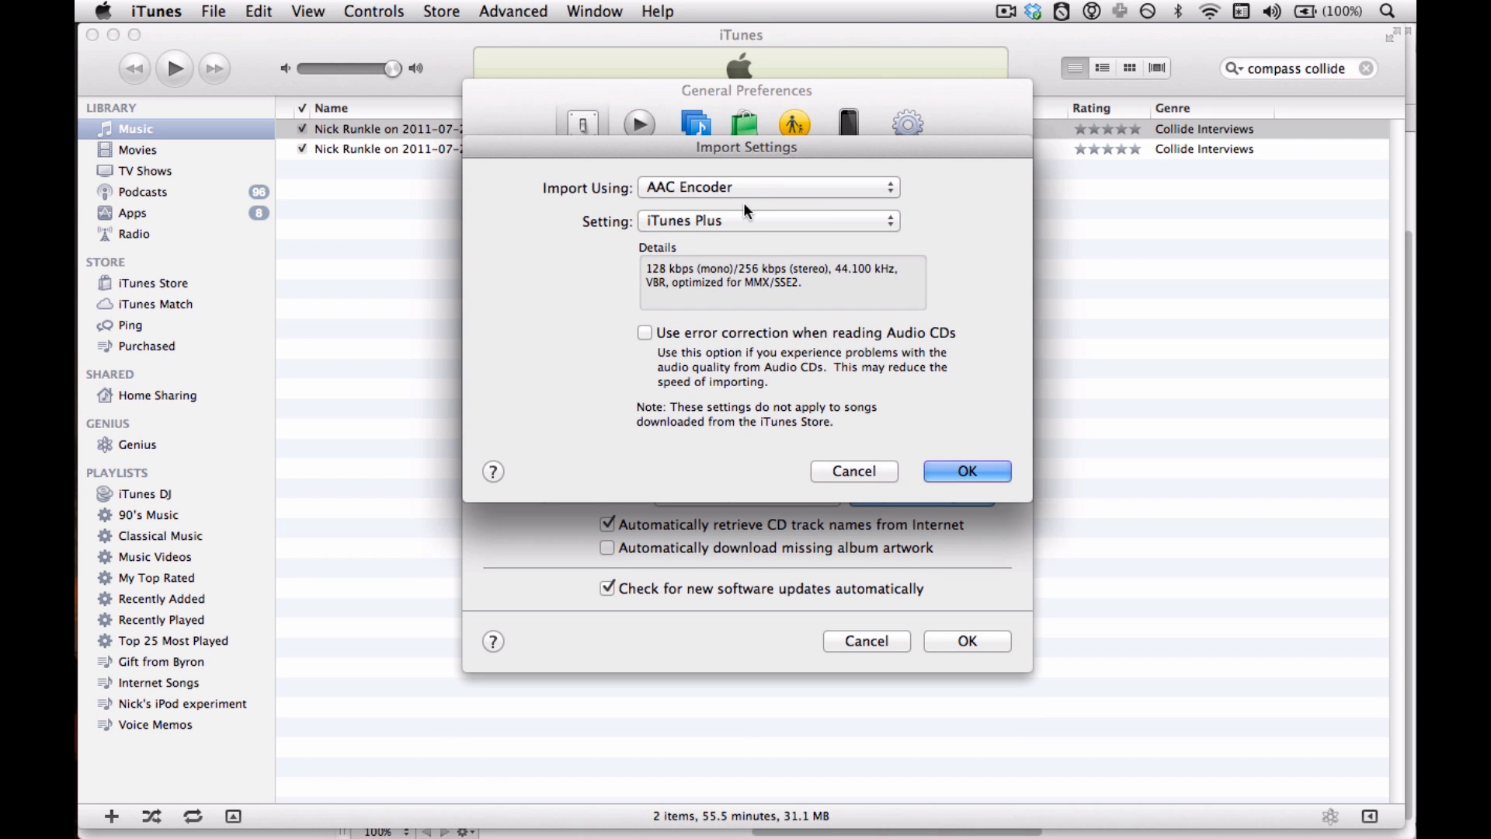
pyautogui.moveTo(732, 232)
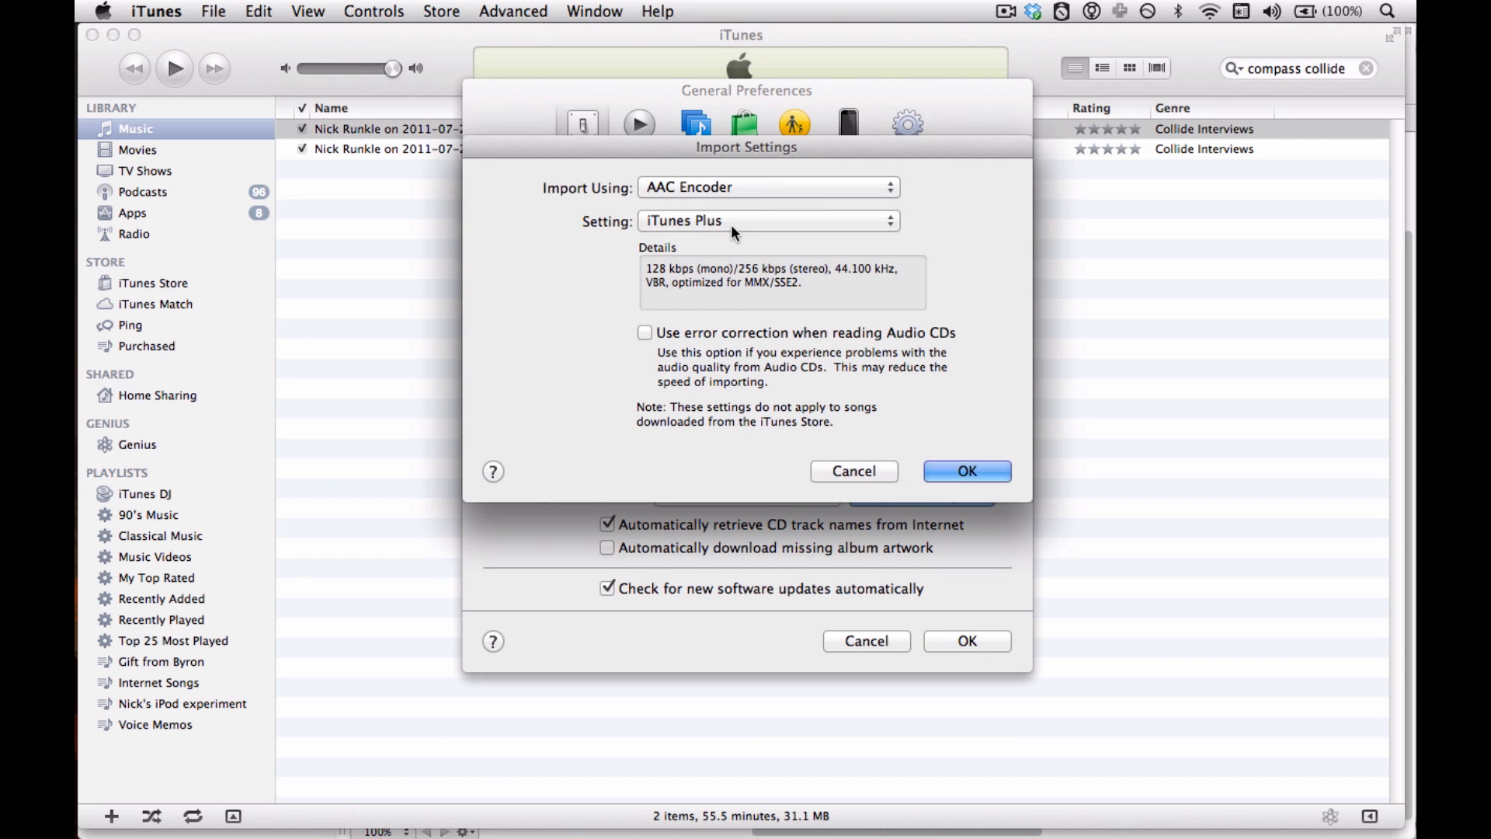
pyautogui.click(766, 220)
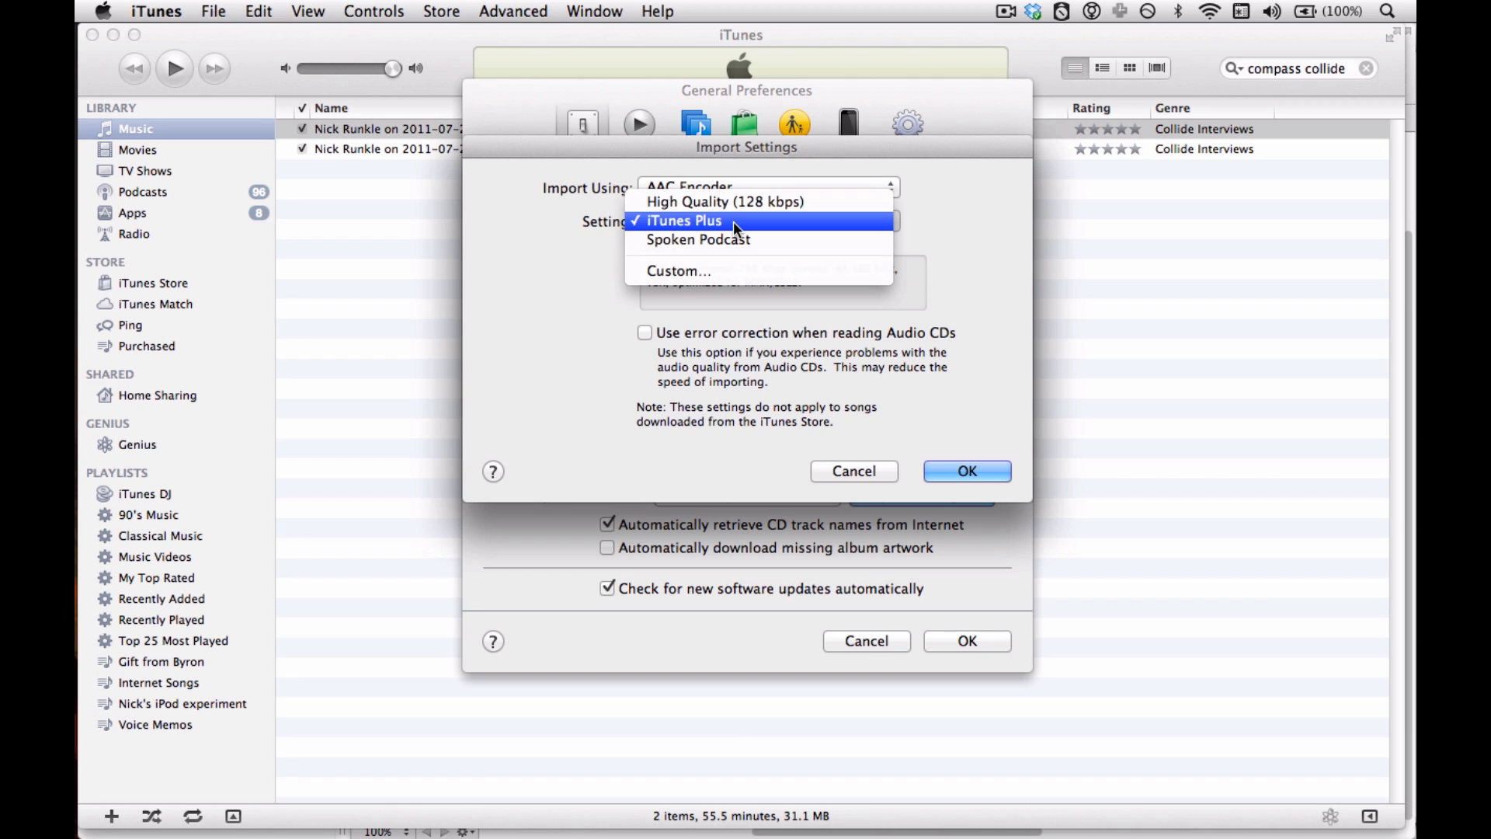
pyautogui.click(682, 220)
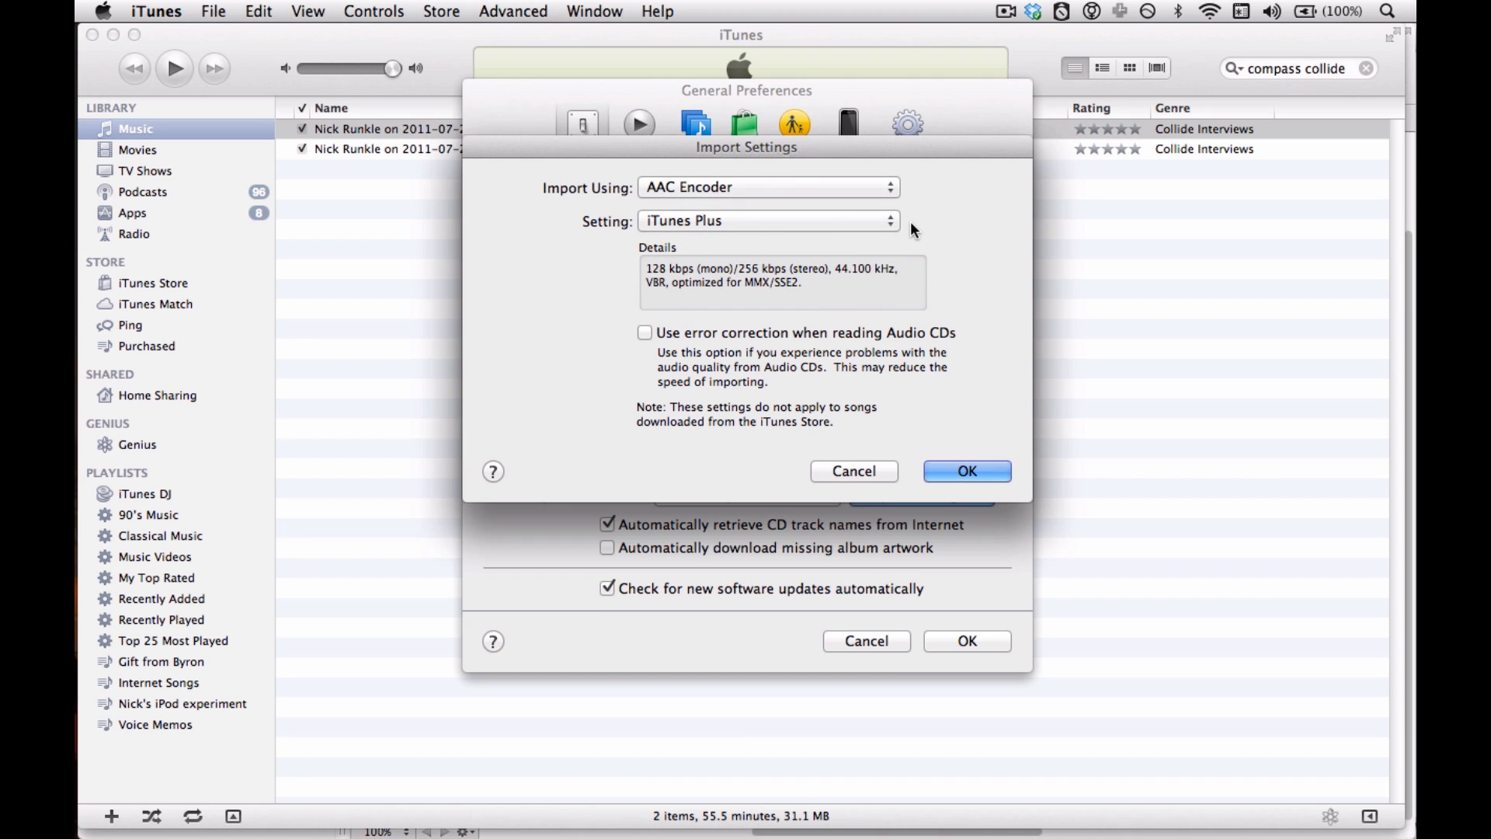
pyautogui.moveTo(962, 447)
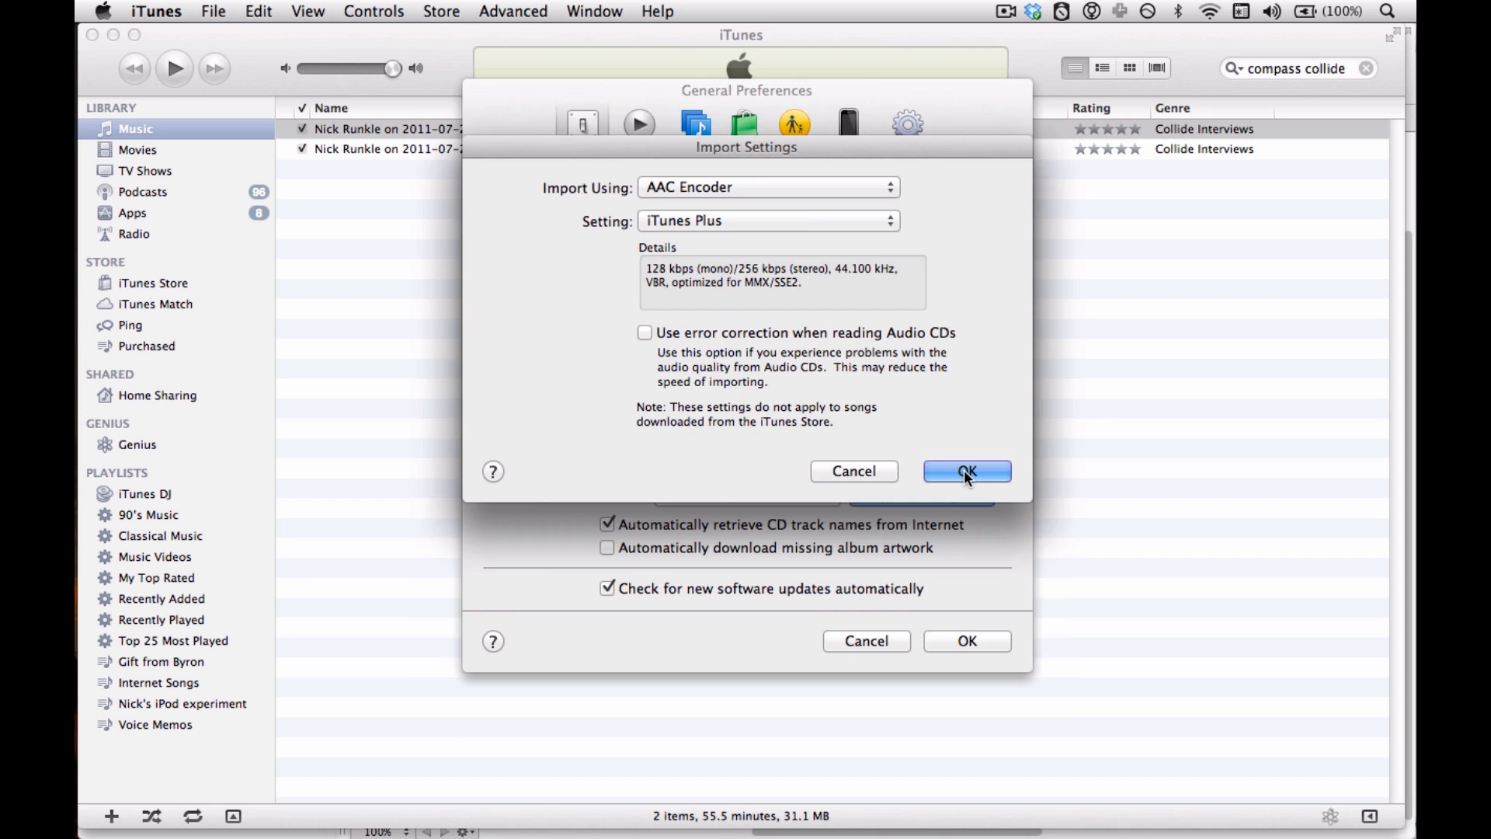
pyautogui.click(966, 470)
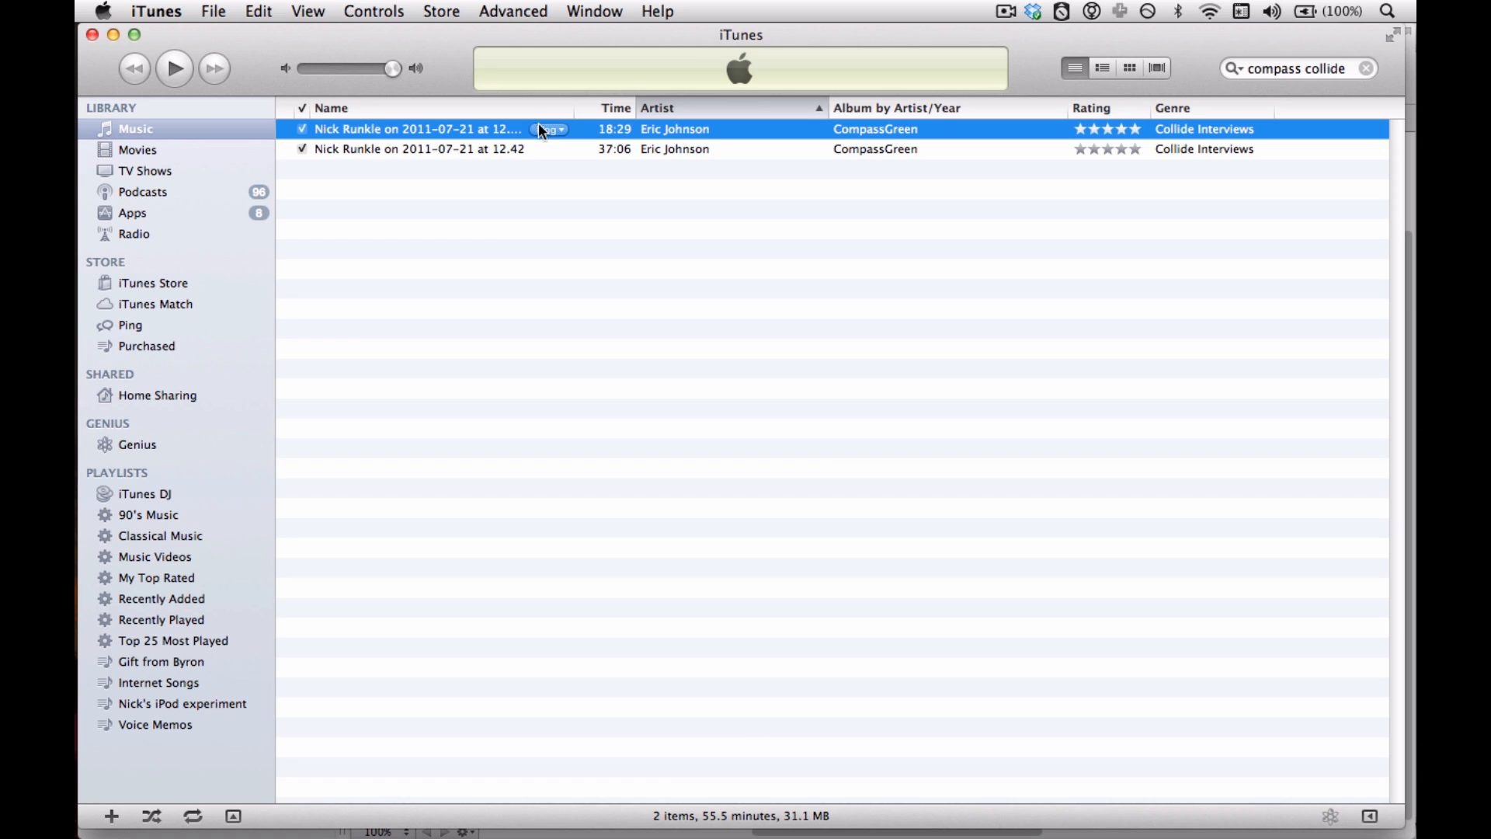
pyautogui.moveTo(501, 131)
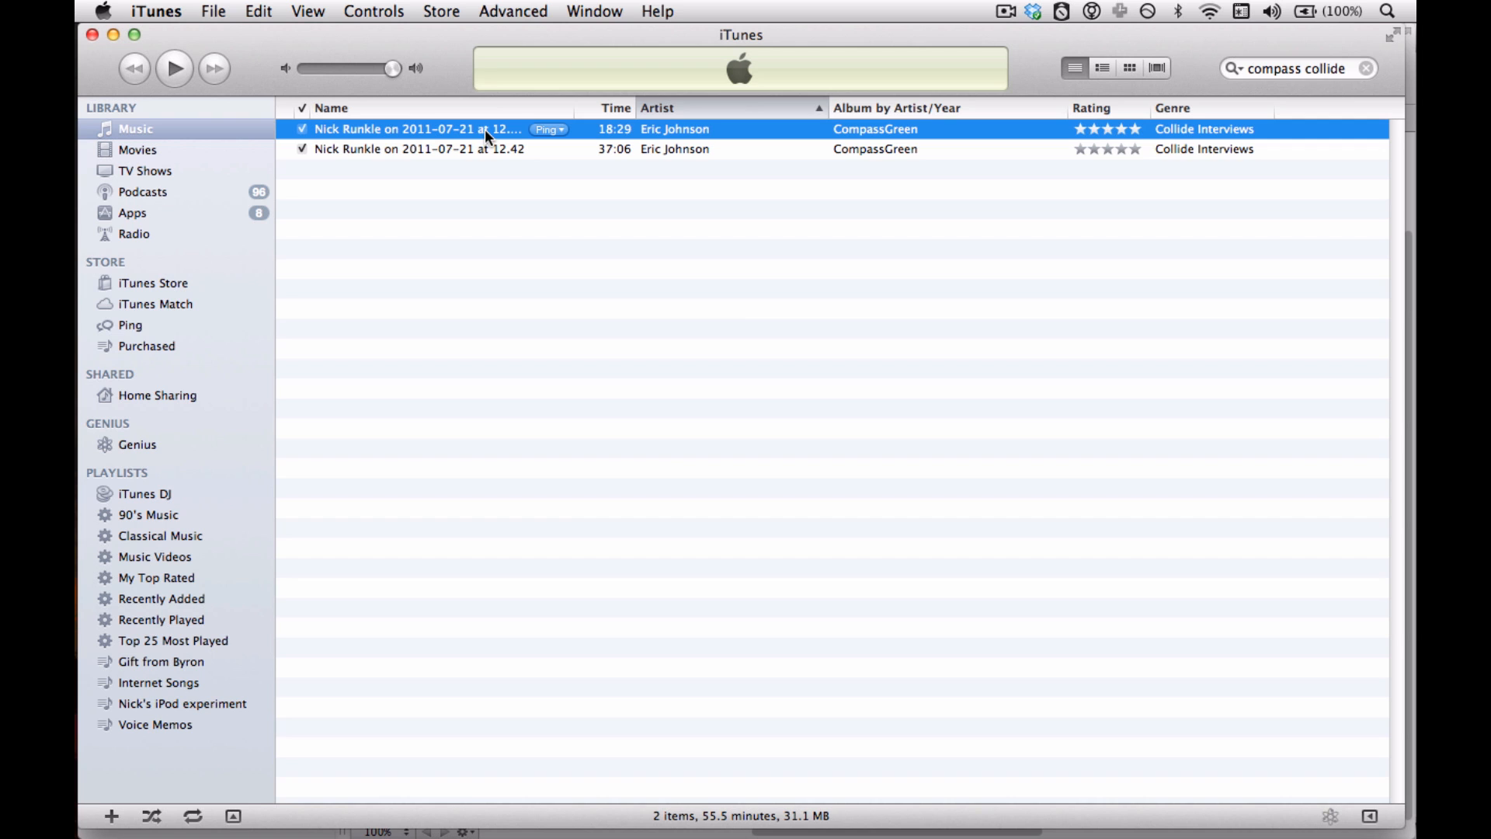
# Create an AAC version of the 18:29 Nick Runkle interview and bring up the copy's context menu
pyautogui.click(512, 10)
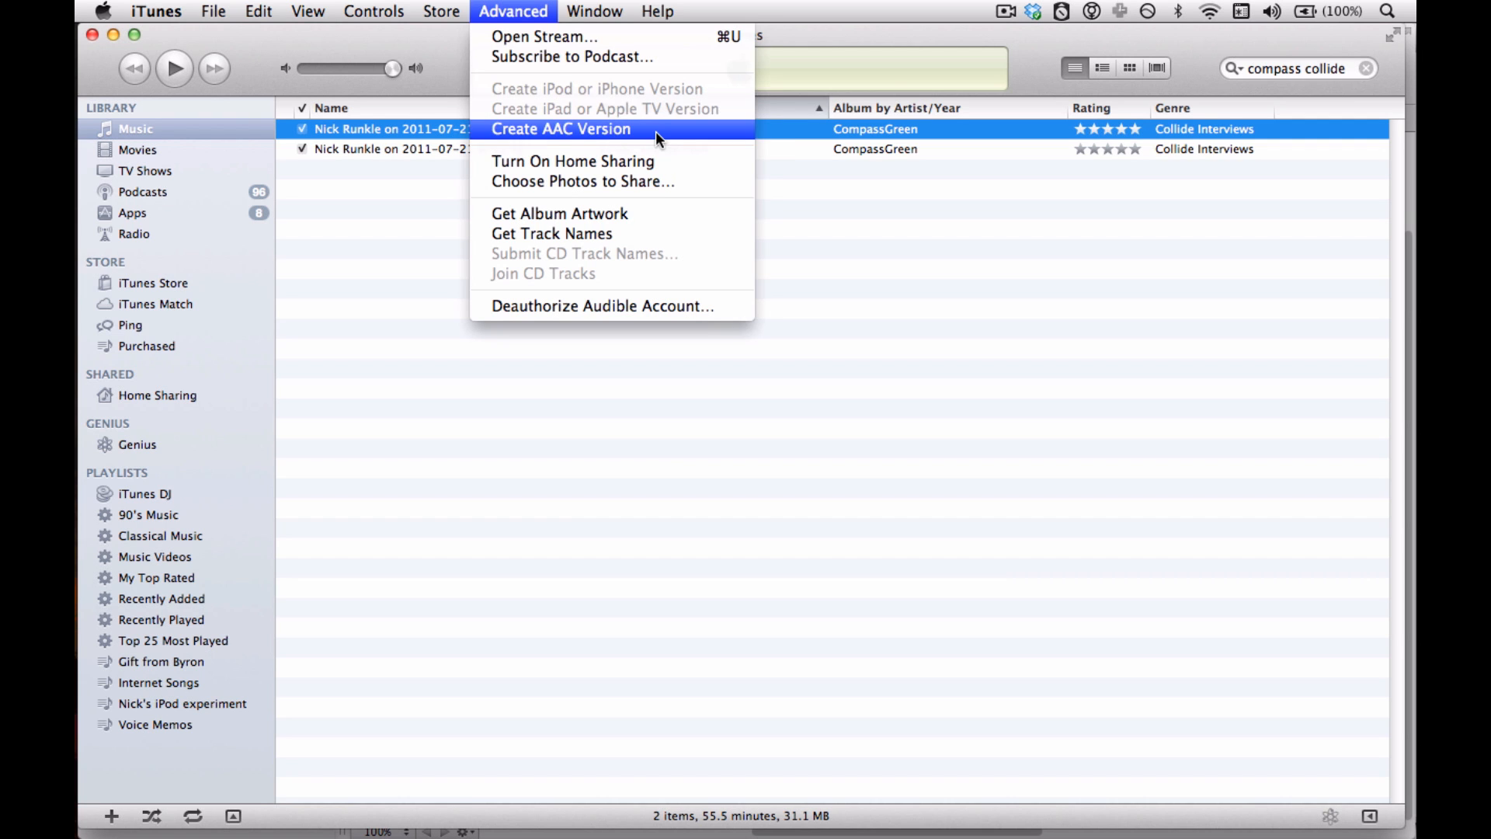
pyautogui.click(560, 128)
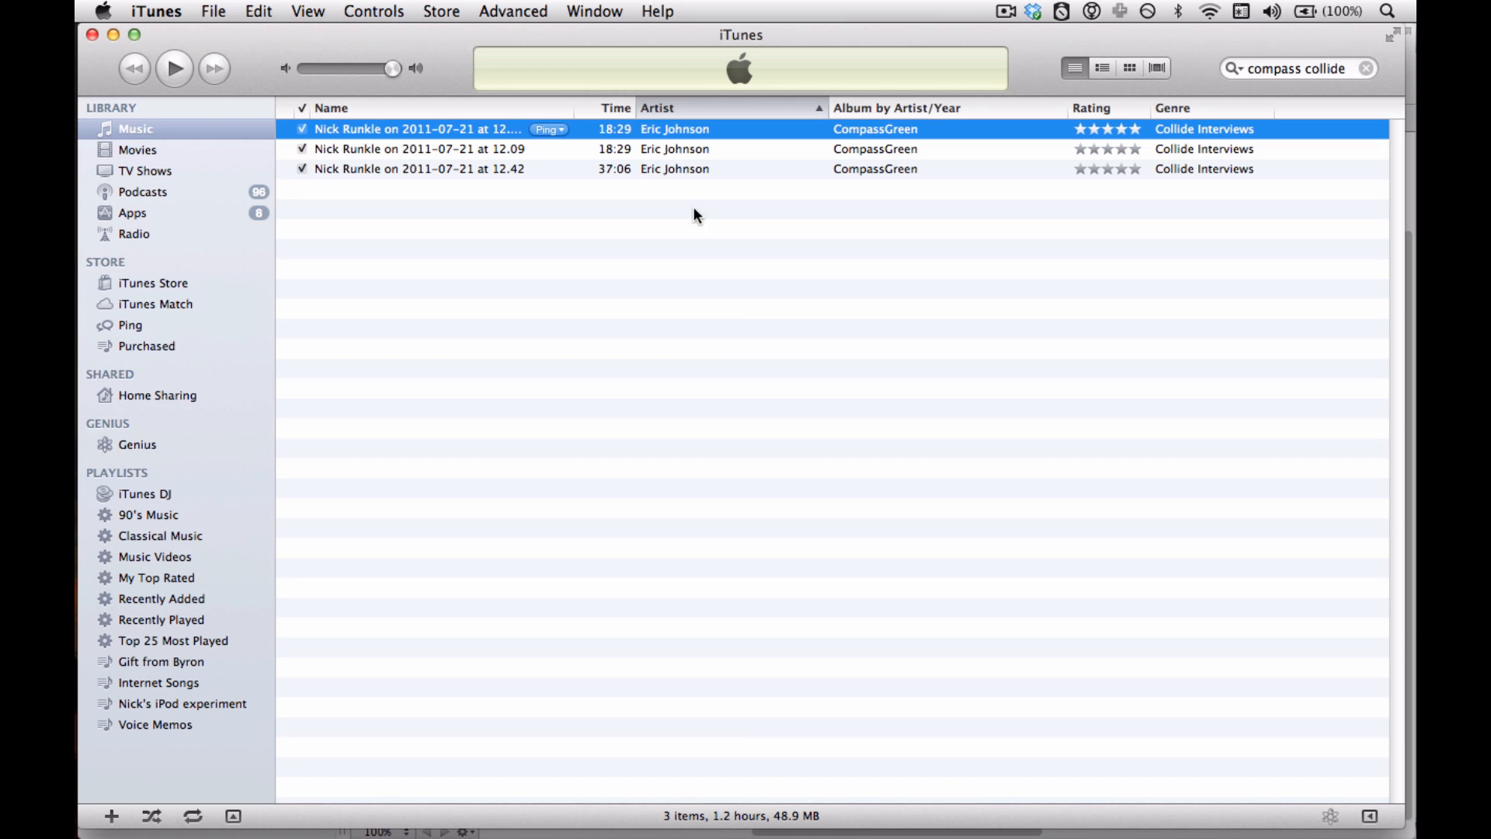
pyautogui.rightClick(419, 148)
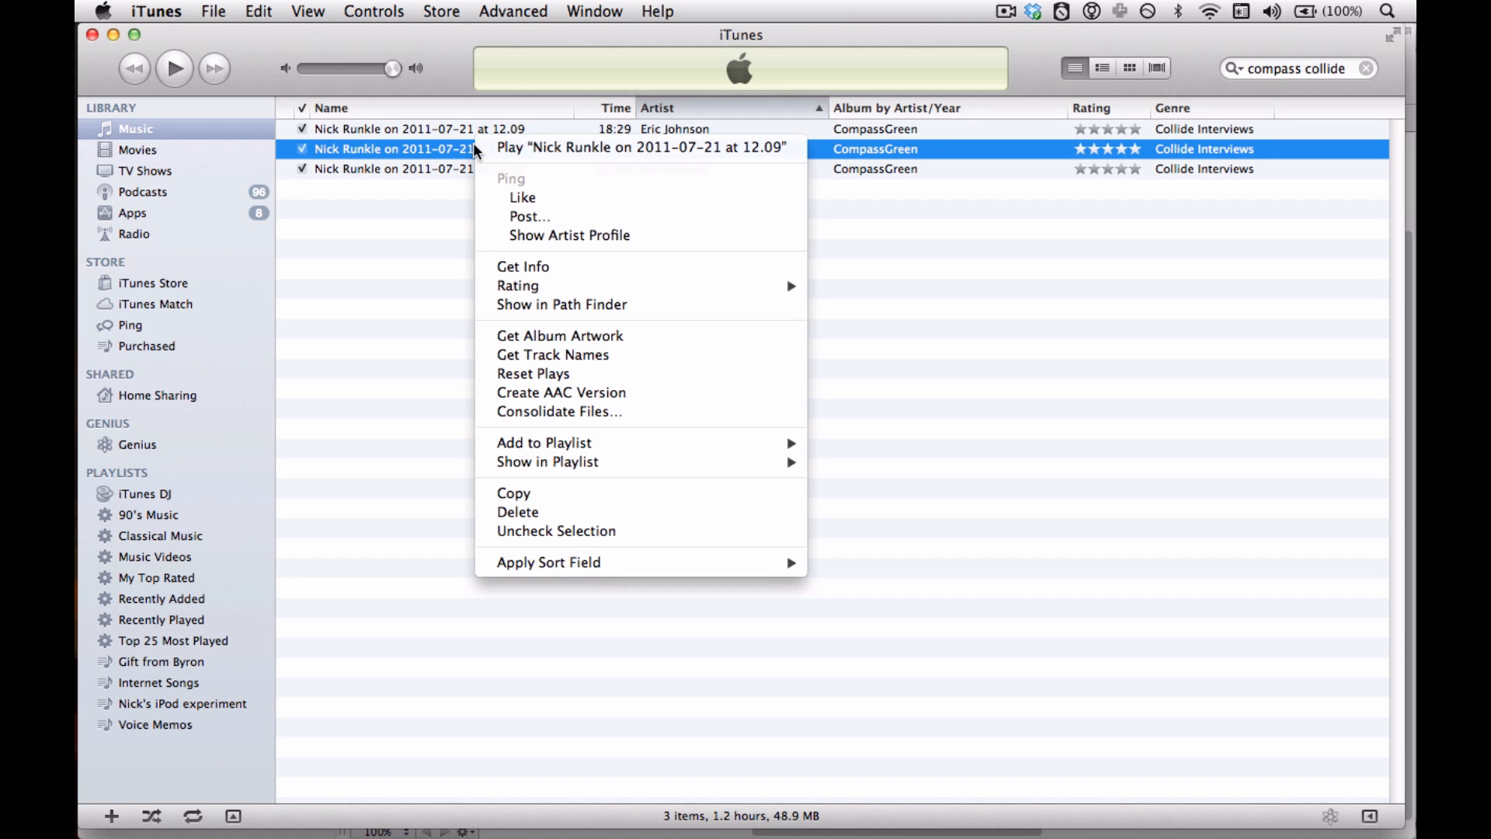
pyautogui.click(522, 266)
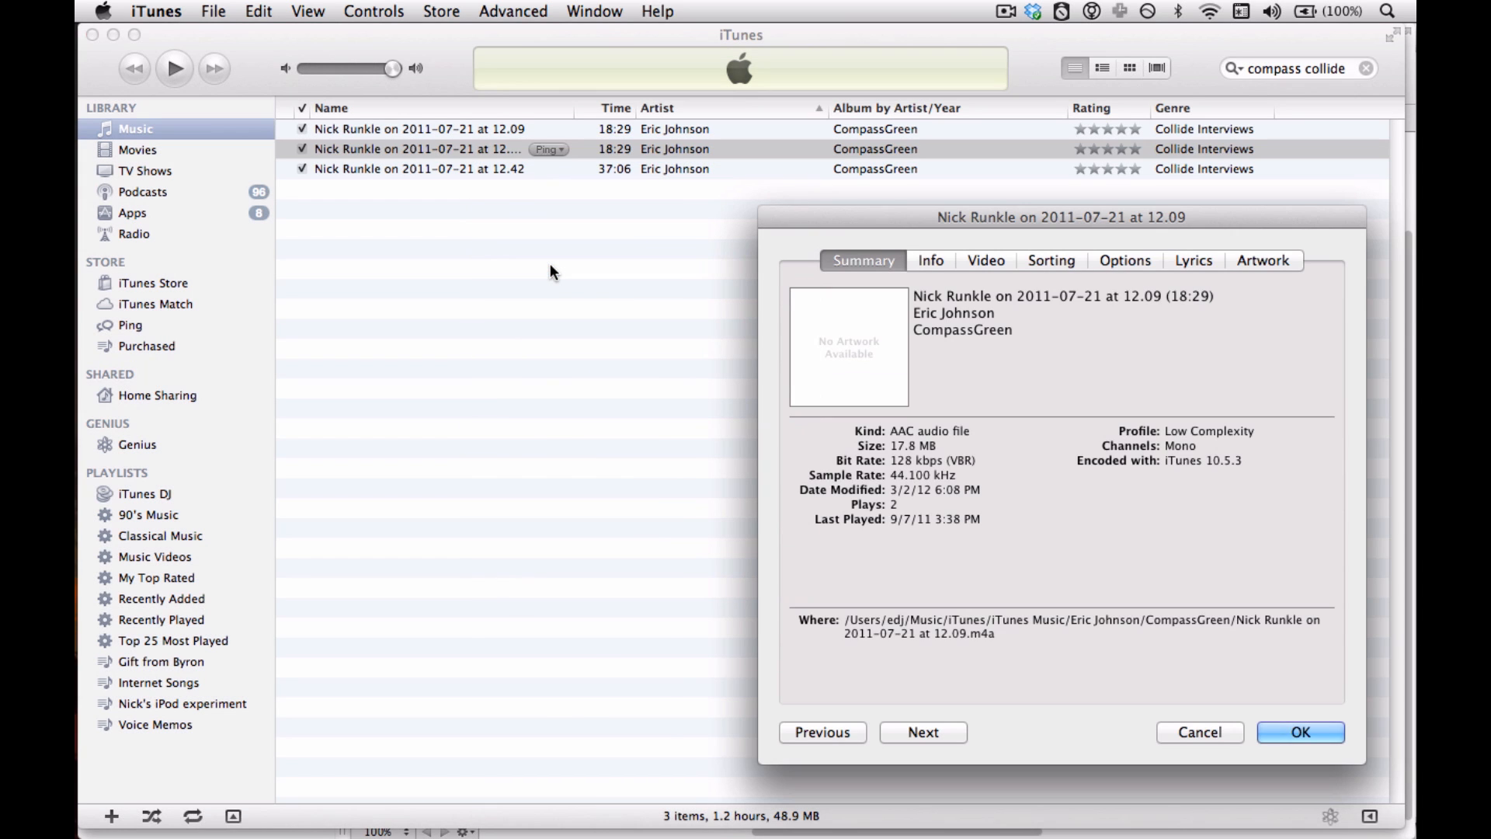
pyautogui.moveTo(892, 439)
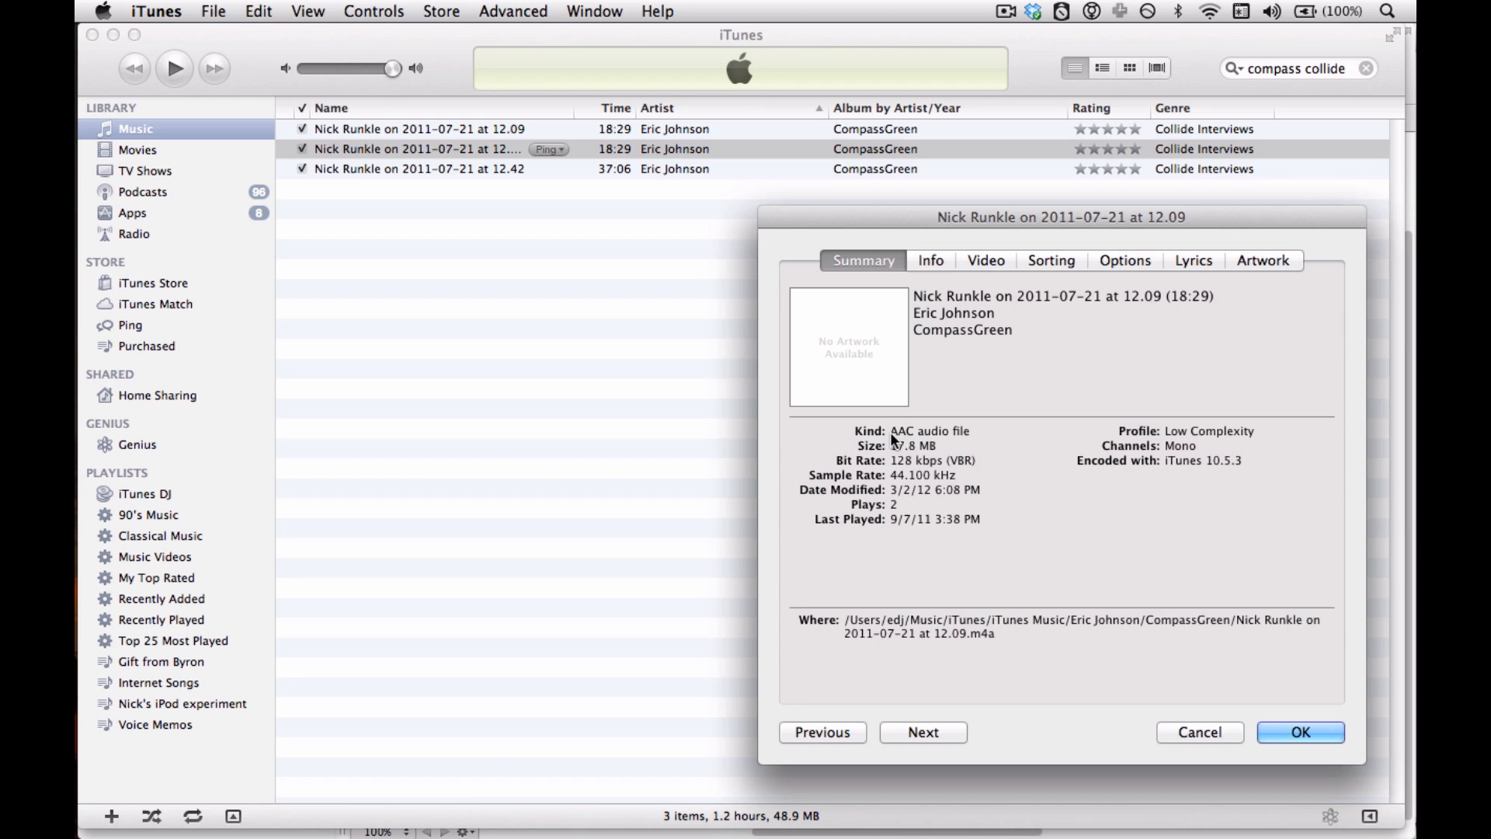
pyautogui.moveTo(958, 445)
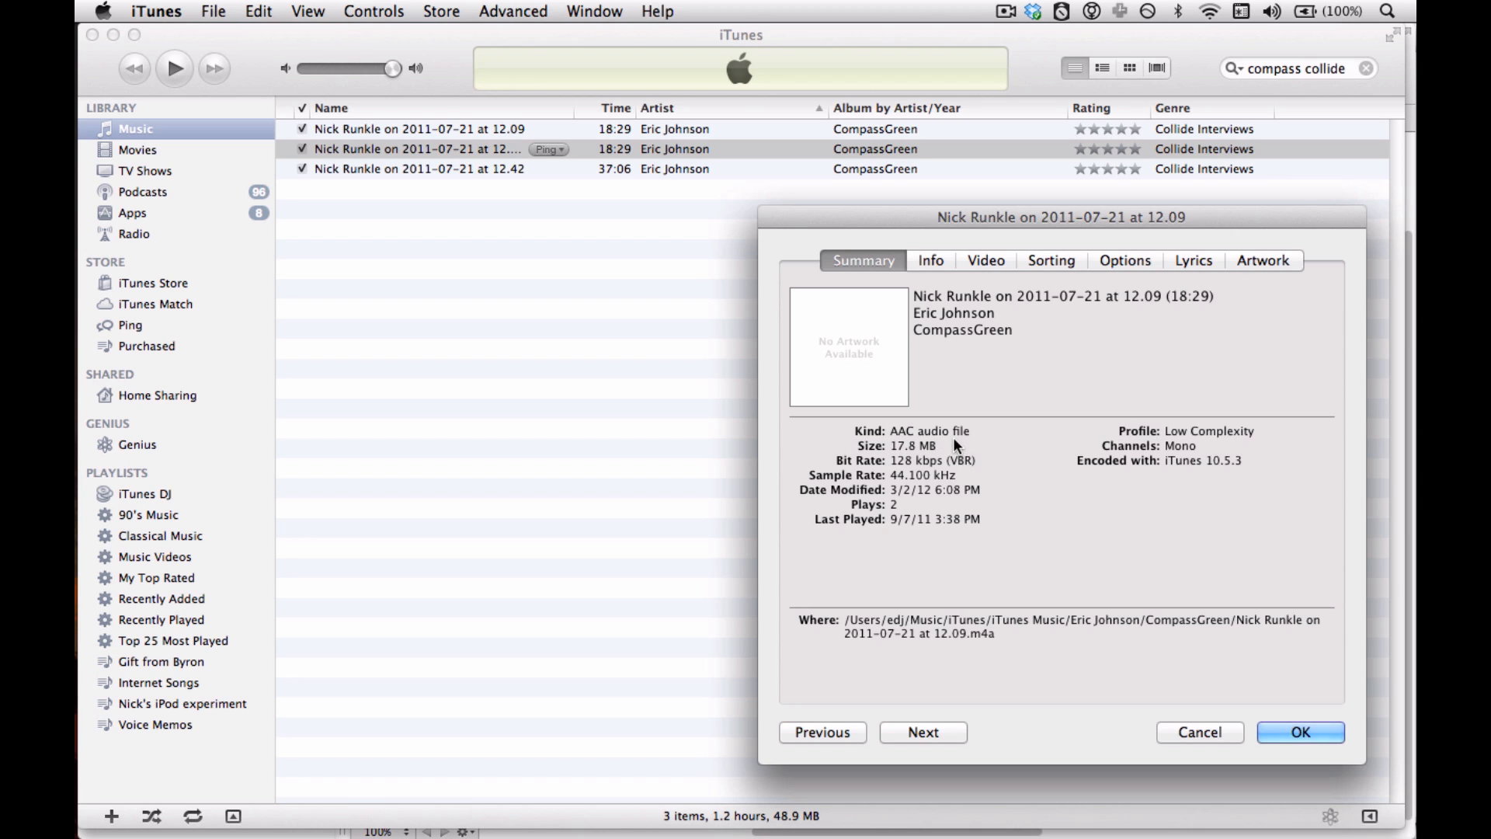
pyautogui.moveTo(1016, 610)
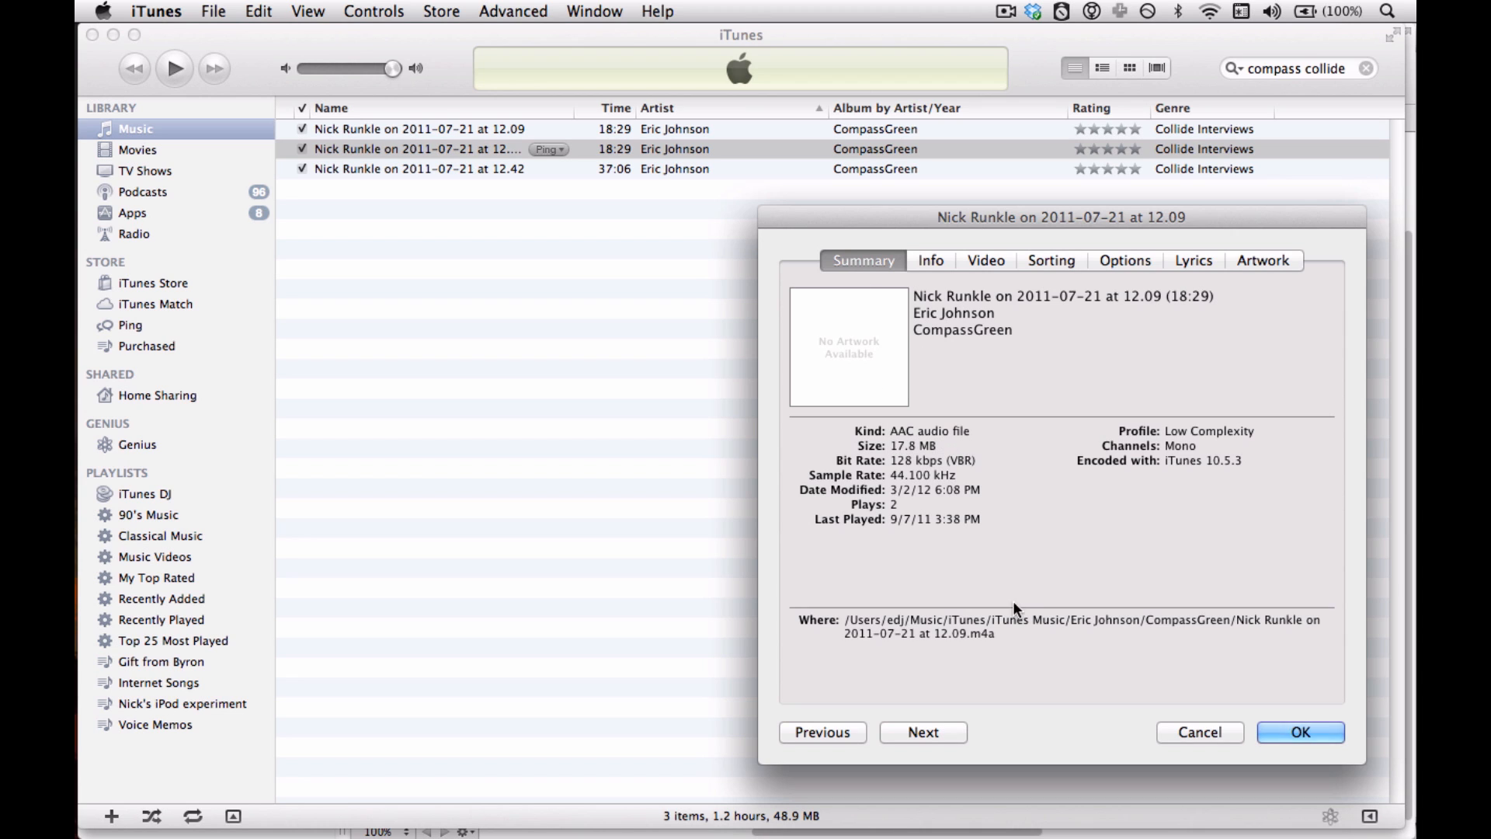
pyautogui.moveTo(978, 645)
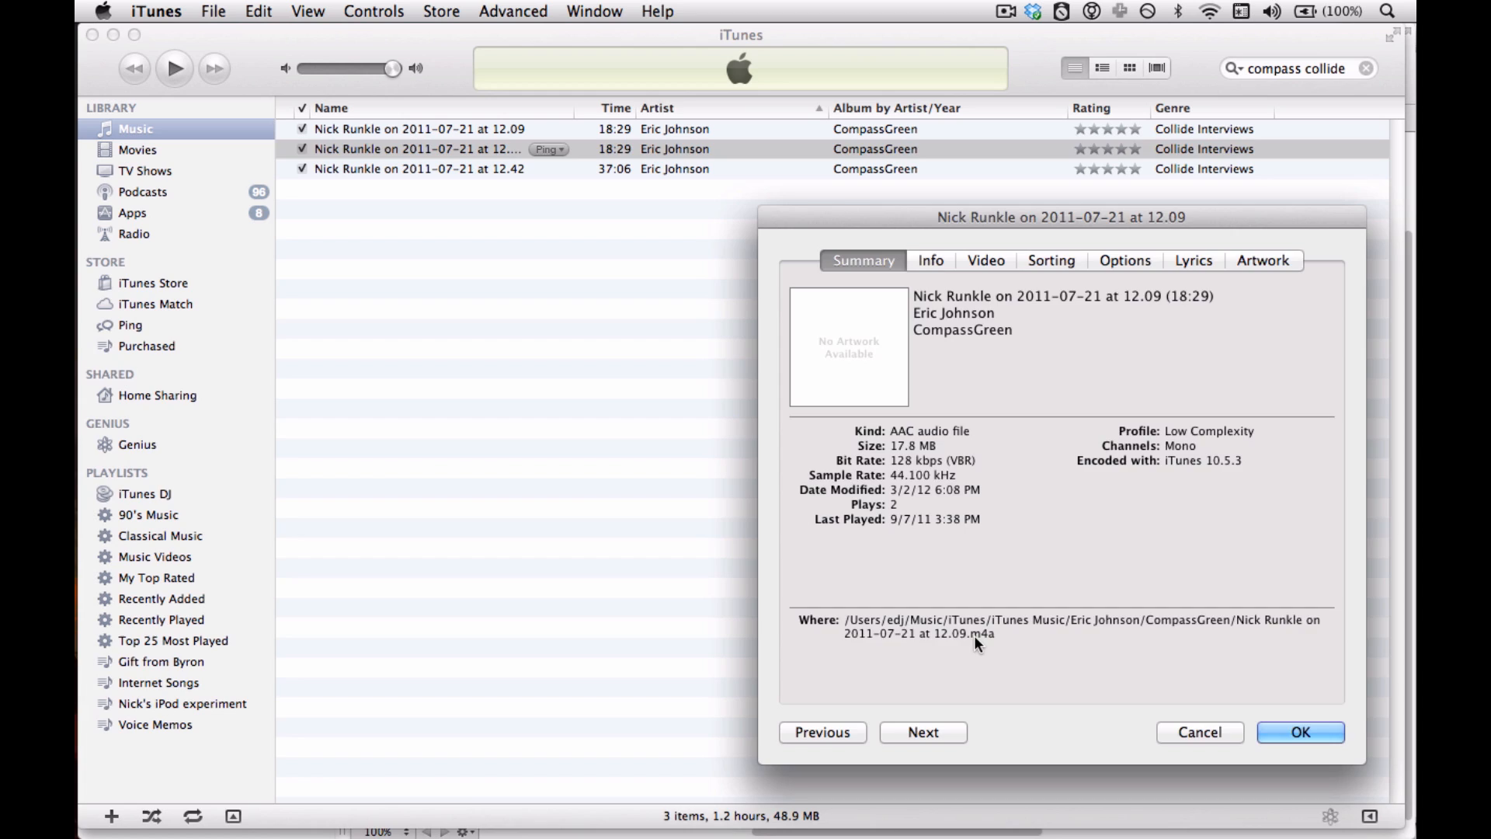
pyautogui.click(1299, 731)
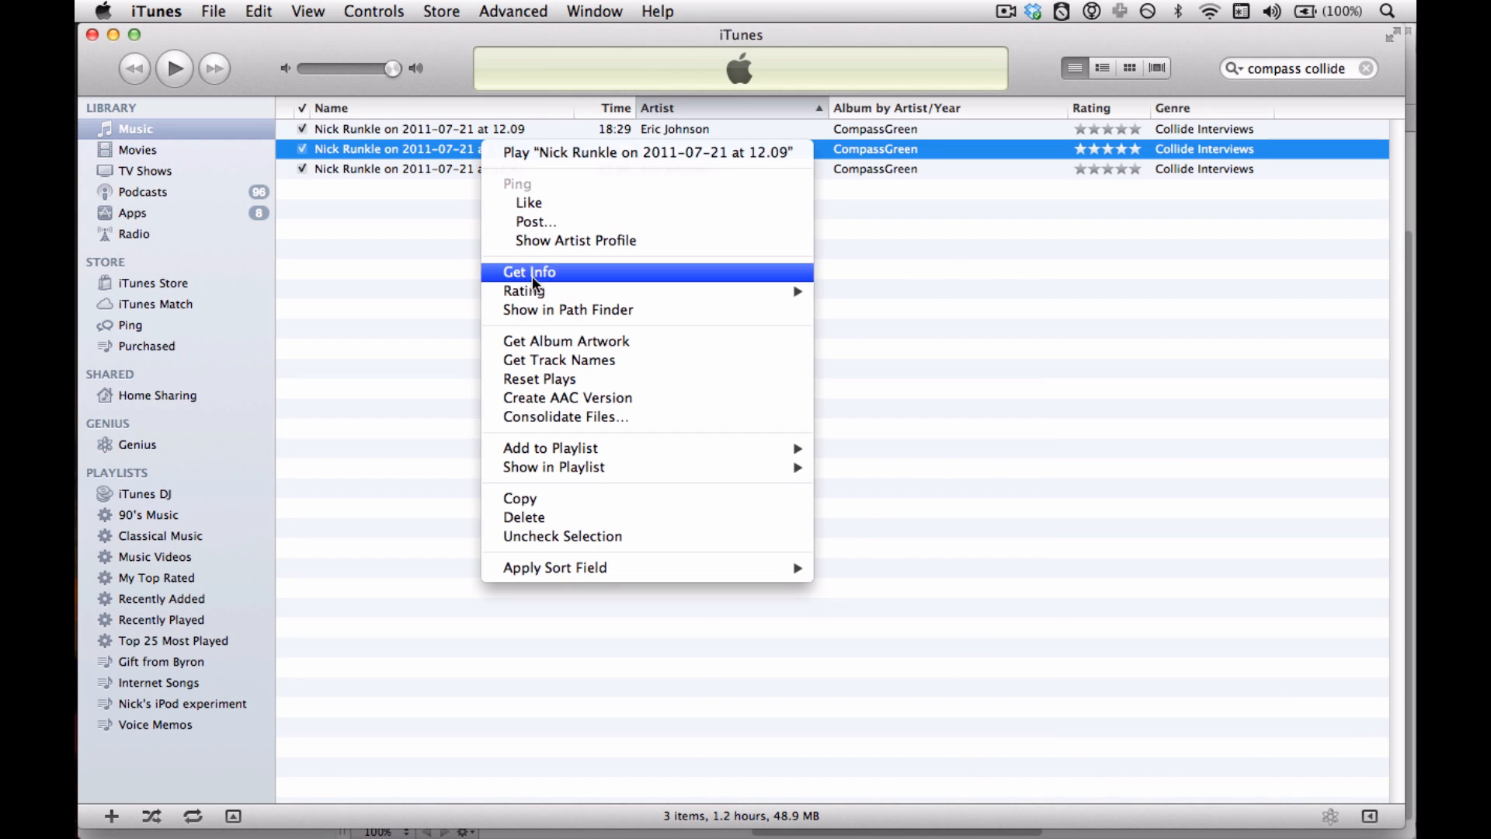
pyautogui.moveTo(552, 309)
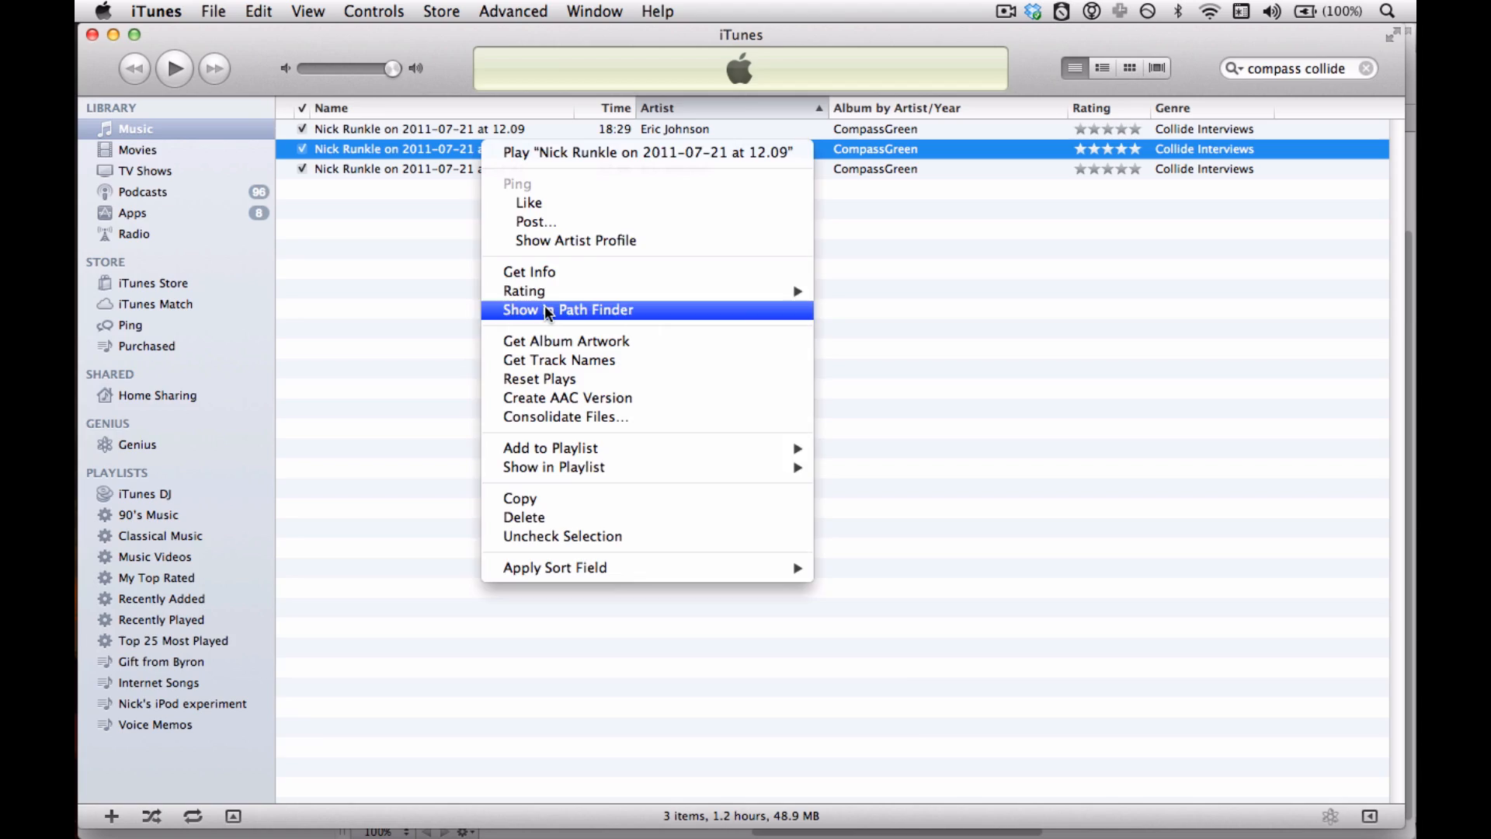
pyautogui.click(568, 309)
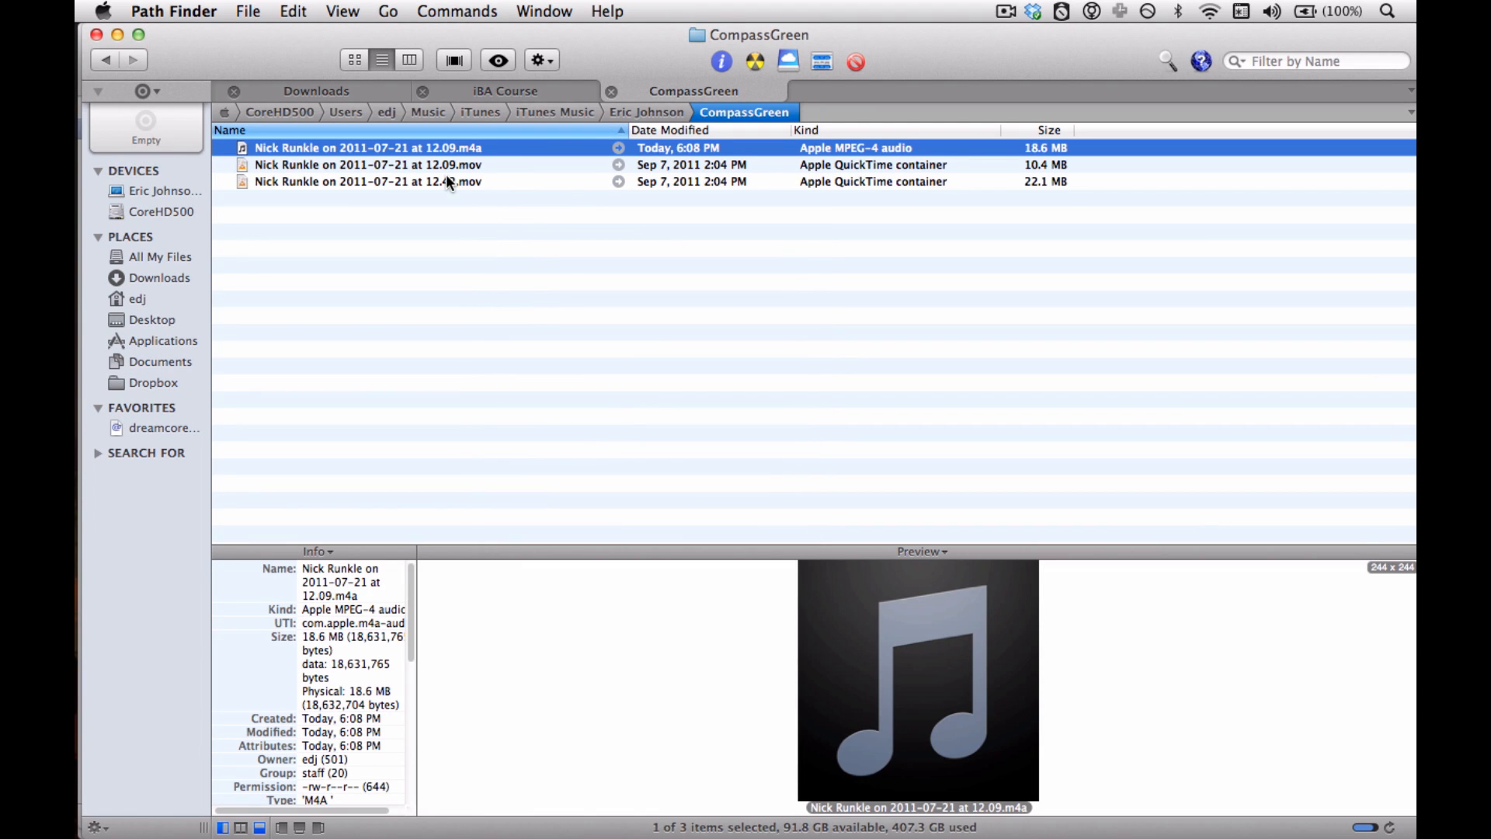
pyautogui.moveTo(866, 161)
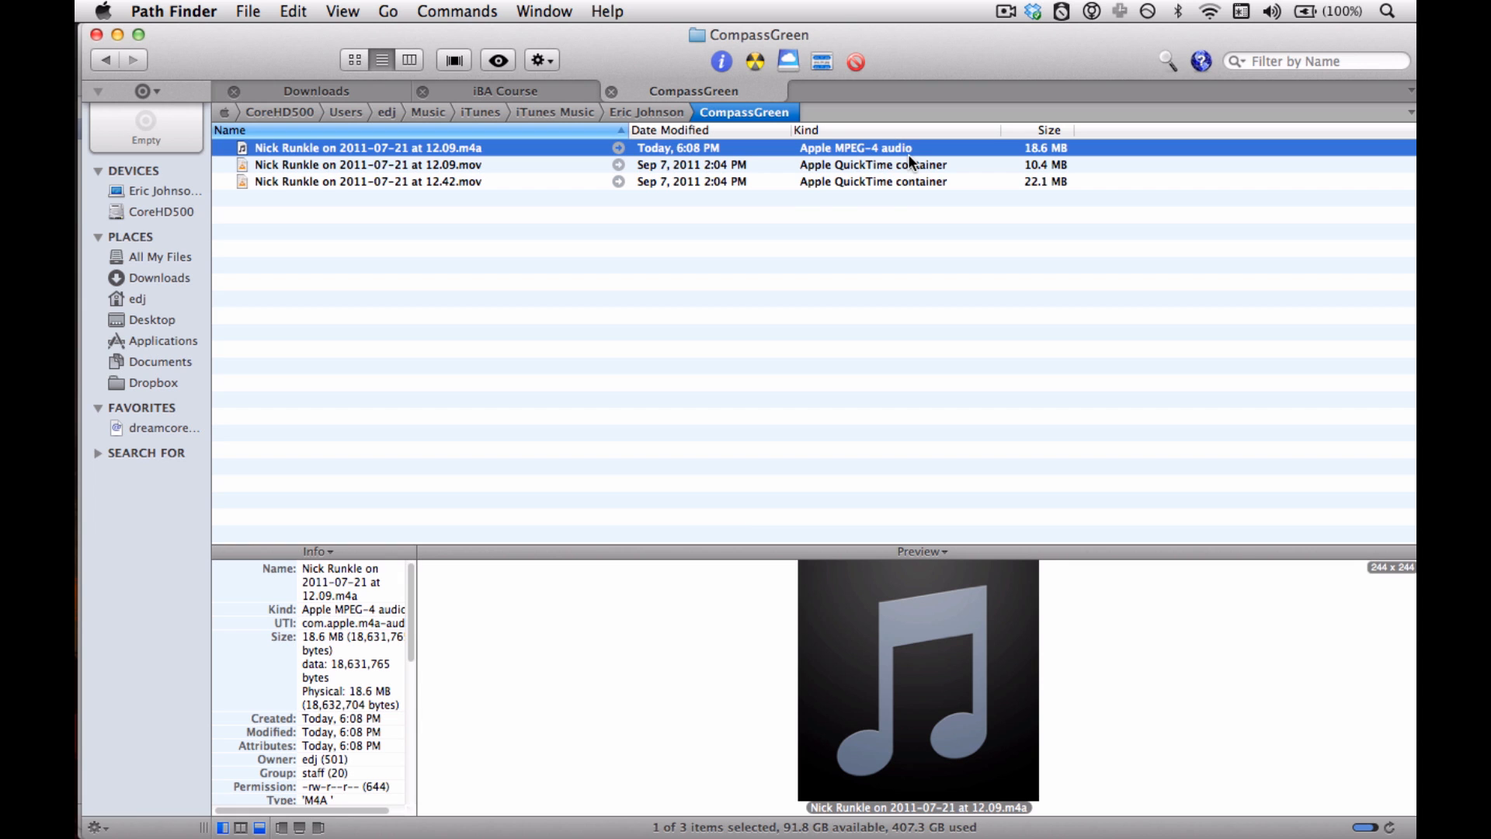
pyautogui.moveTo(452, 157)
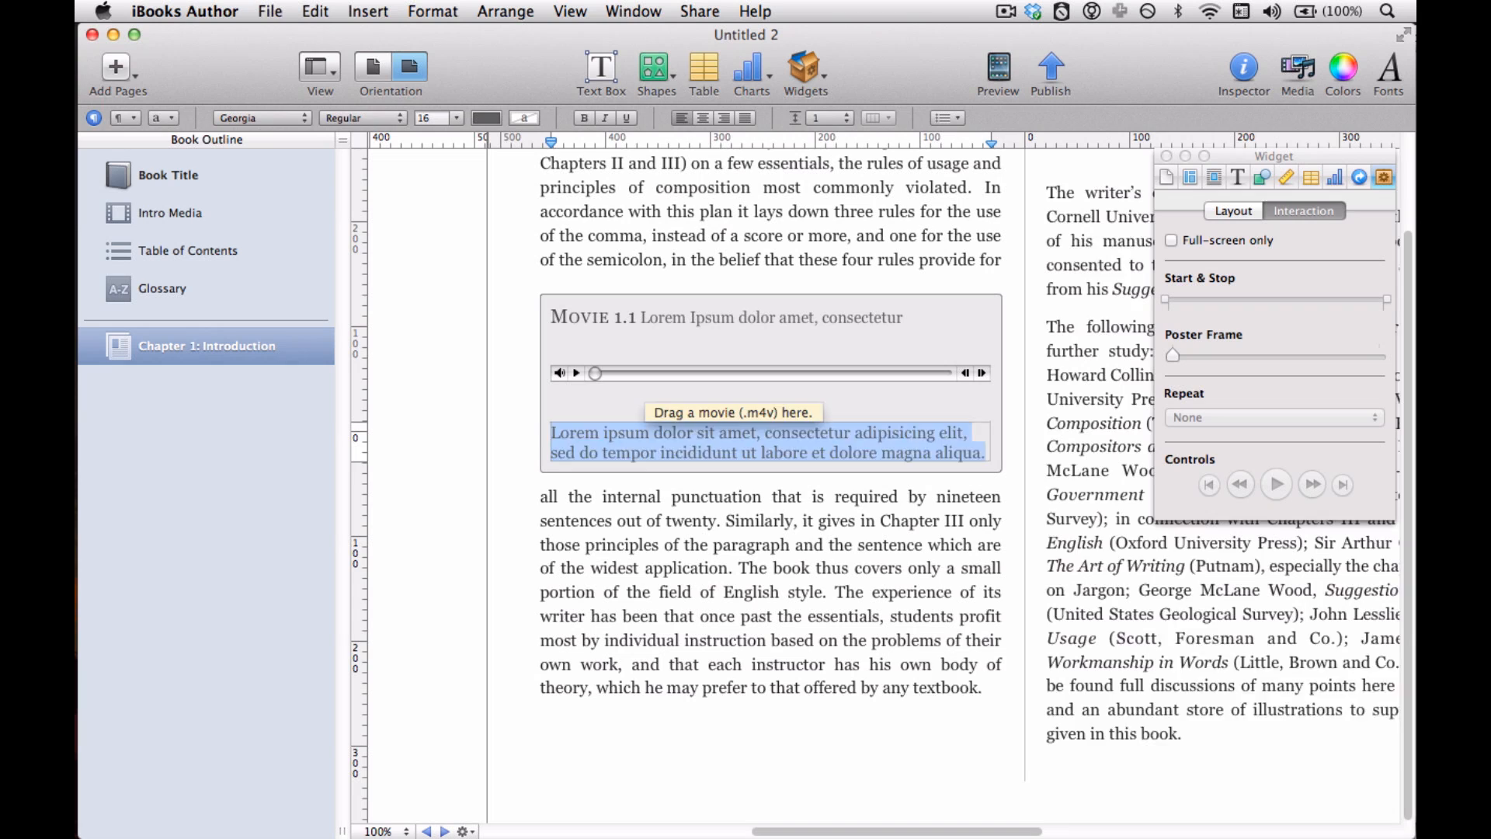
# Replace the widget's placeholder caption with 'My interview with Nick.' and start typing the title
pyautogui.write('My interview with Nick.')
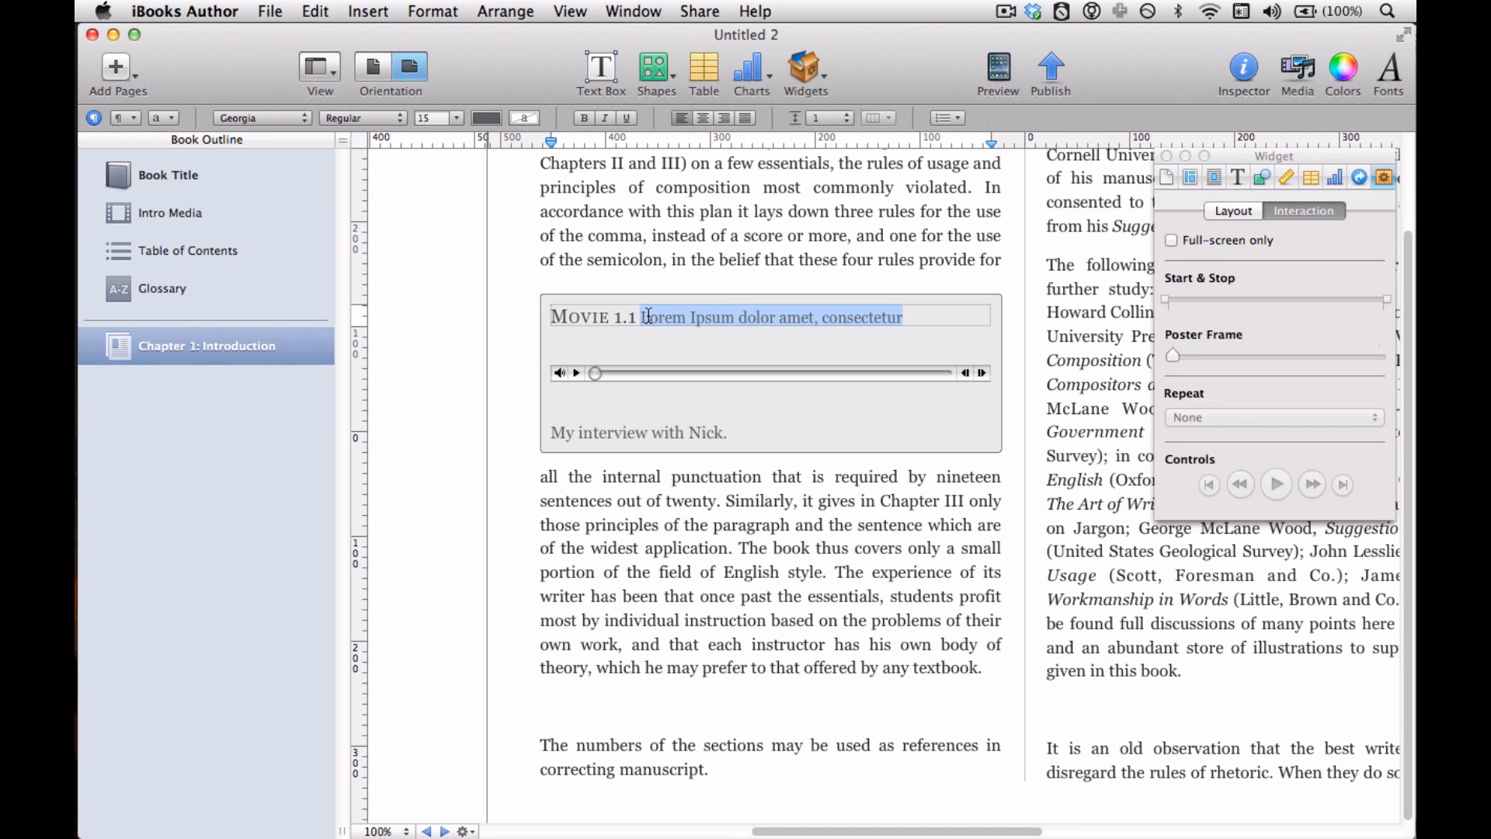
pyautogui.write('Project Green interview')
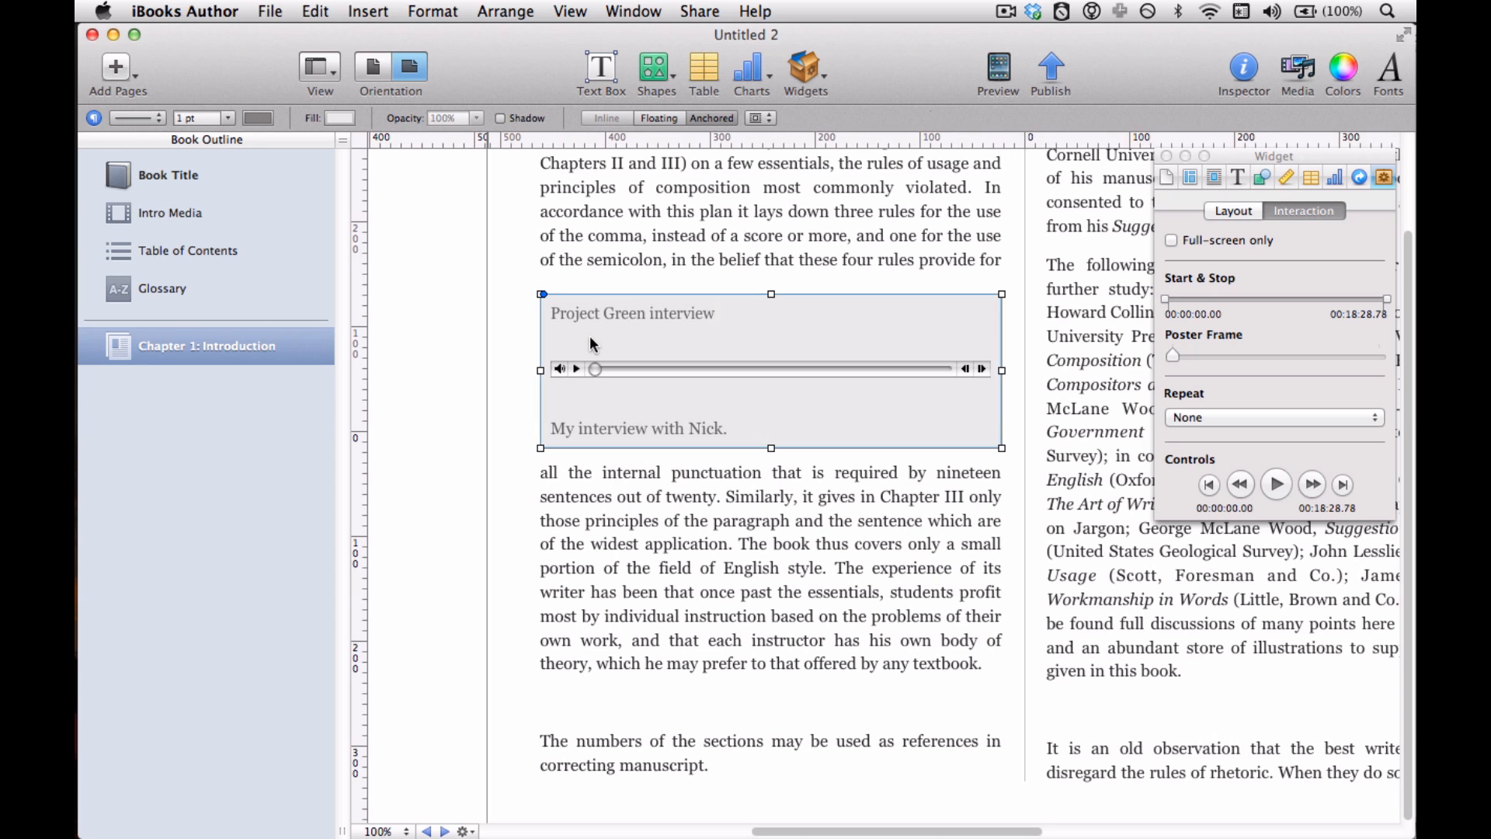
# Play the 'Project Green interview' audio in the Chapter 1 widget to test it
pyautogui.click(576, 368)
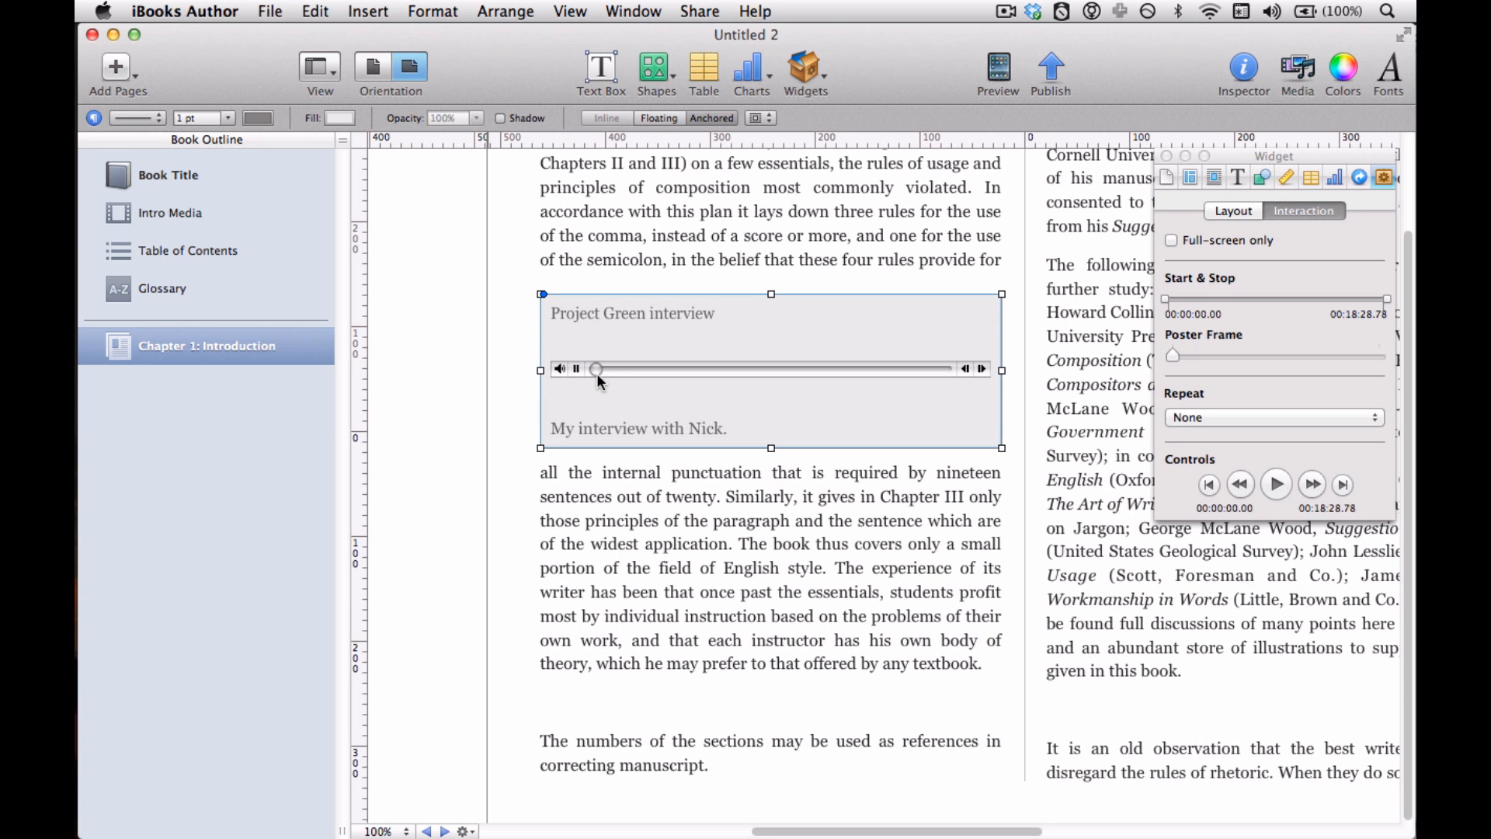
pyautogui.moveTo(599, 380)
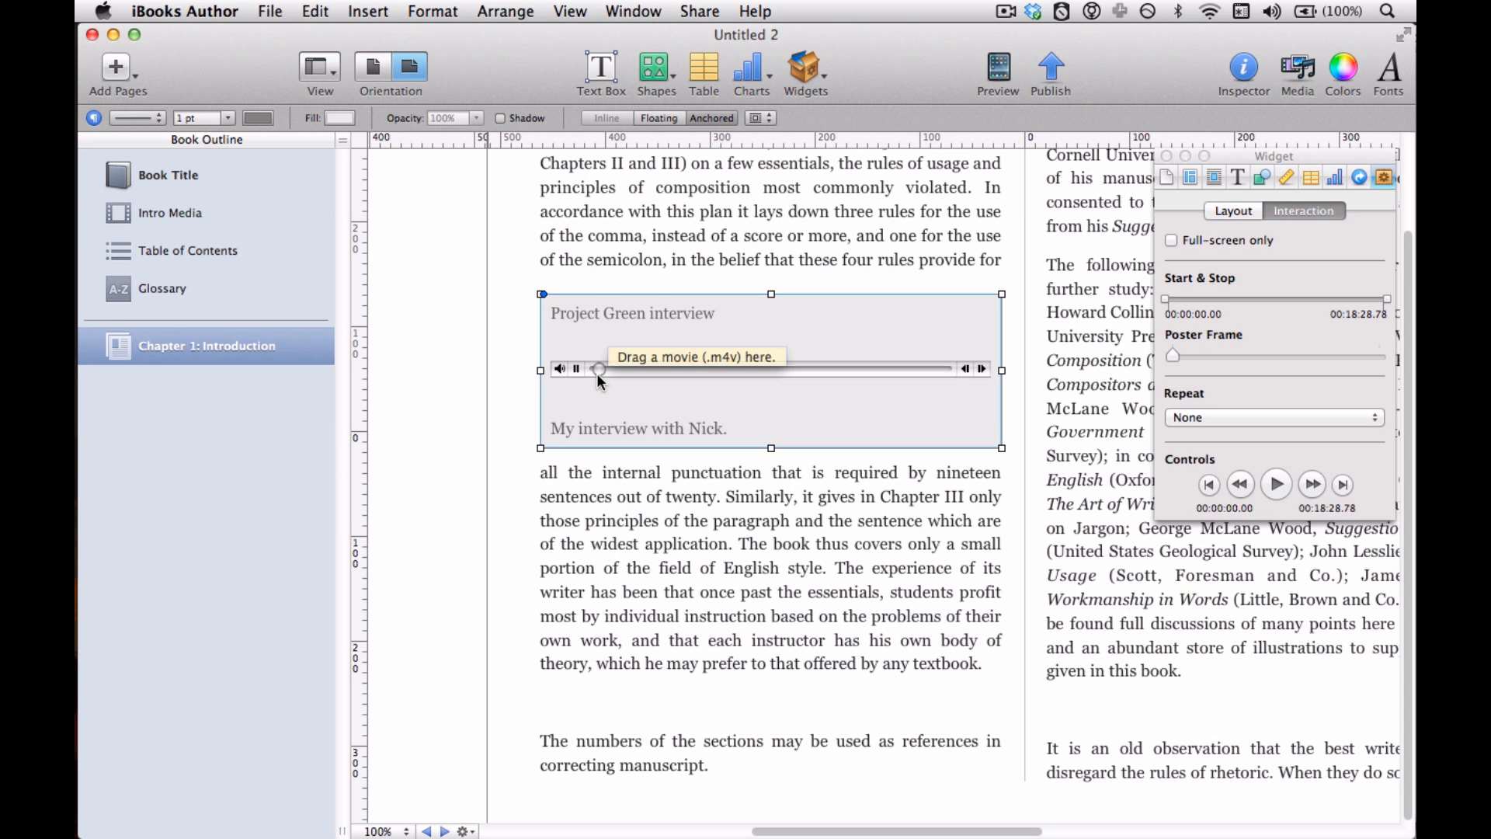
pyautogui.moveTo(583, 373)
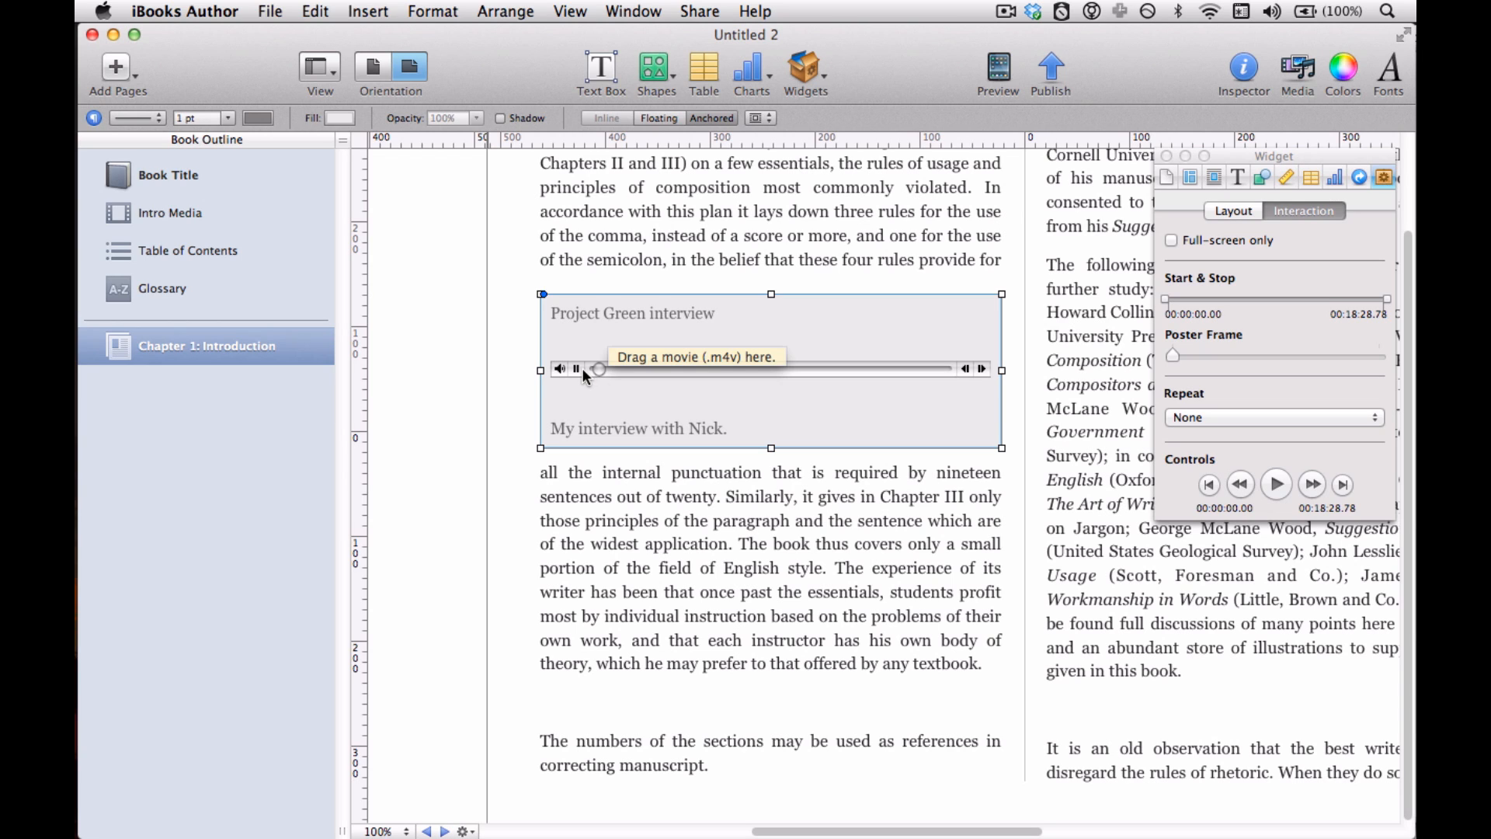